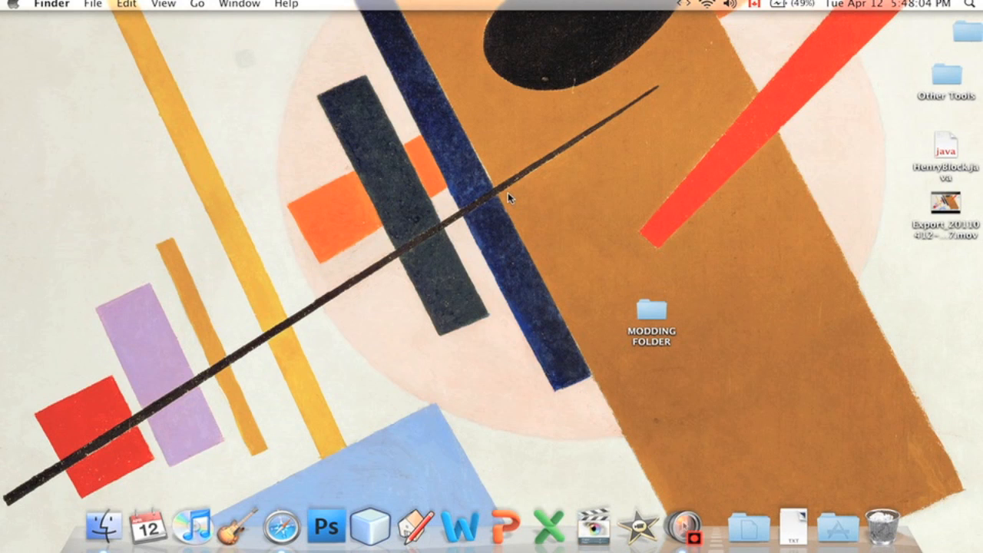
# Open a Finder window on the Desktop folder, showing MODDING FOLDER and Other Tools.
pyautogui.doubleClick(649, 311)
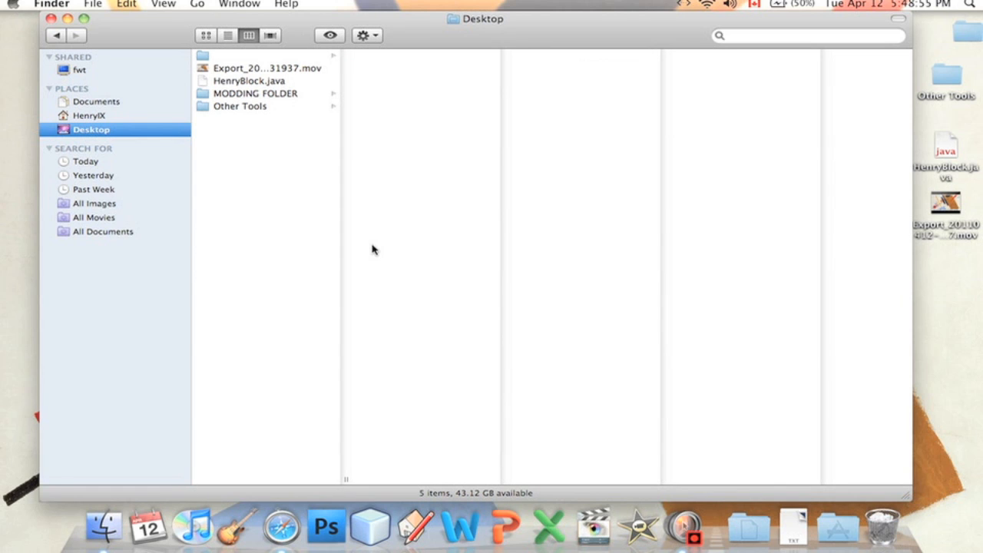
pyautogui.moveTo(258, 133)
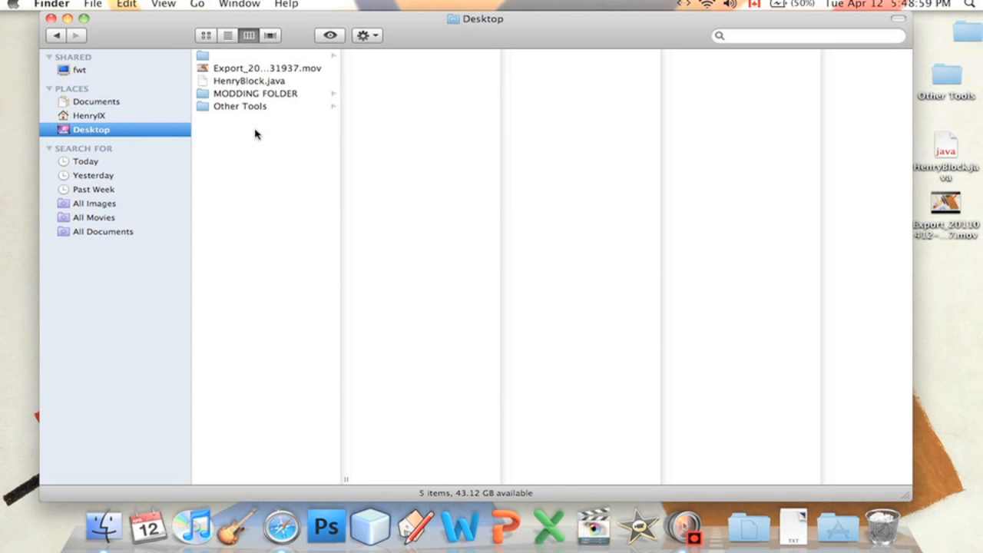
# Launch the EditRocket application from MODDING FOLDER.
pyautogui.click(255, 93)
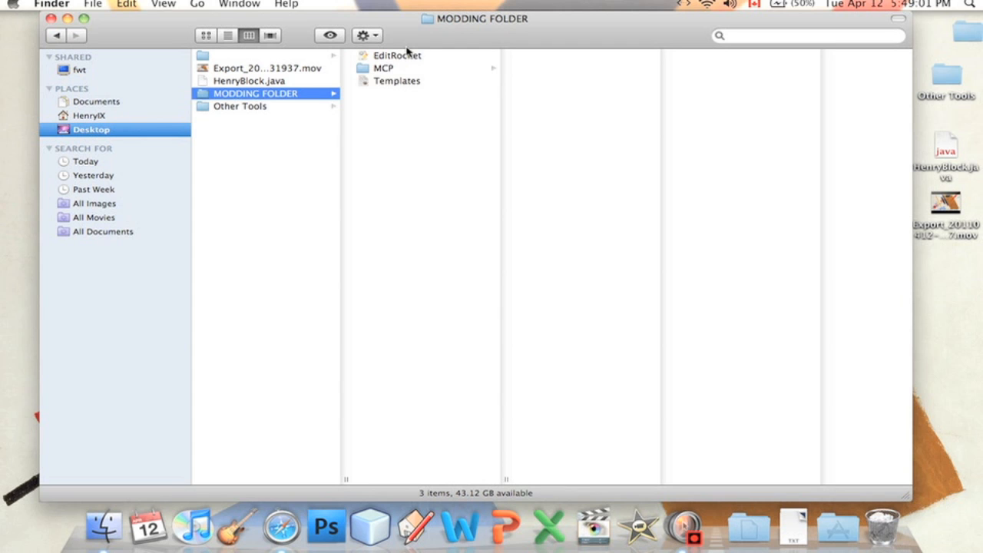
pyautogui.click(397, 55)
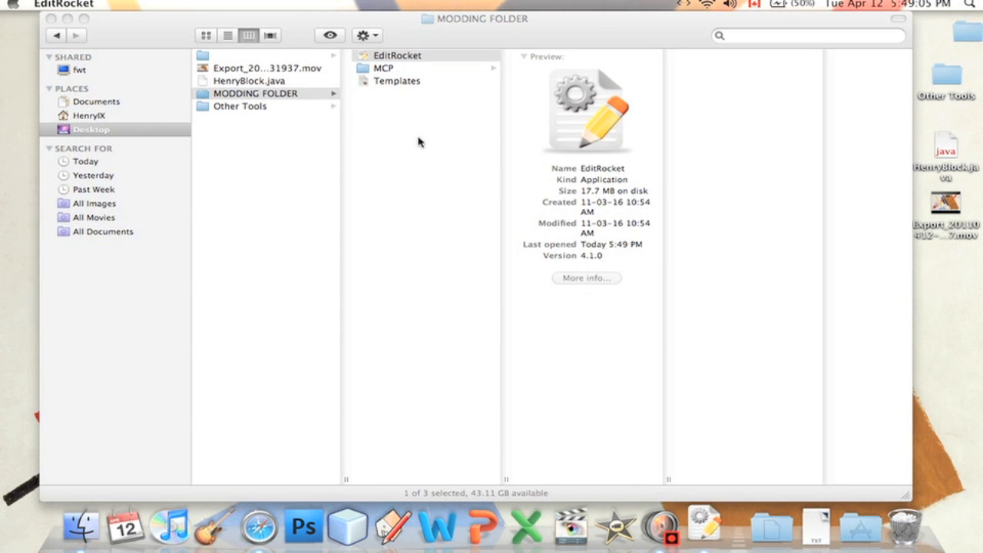
pyautogui.doubleClick(397, 54)
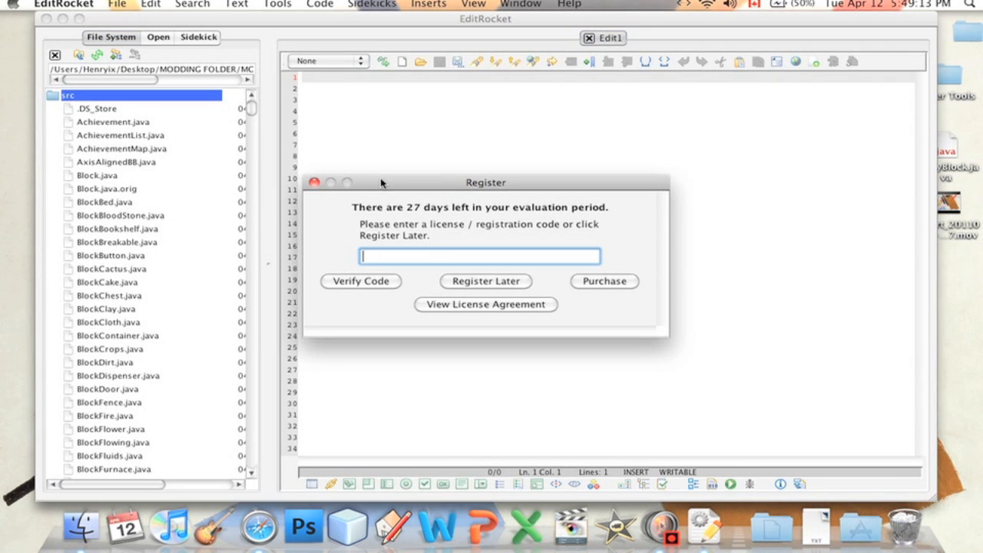
# Move the registration prompt to the centre and choose Register Later.
pyautogui.moveTo(382, 182); pyautogui.dragTo(490, 161)
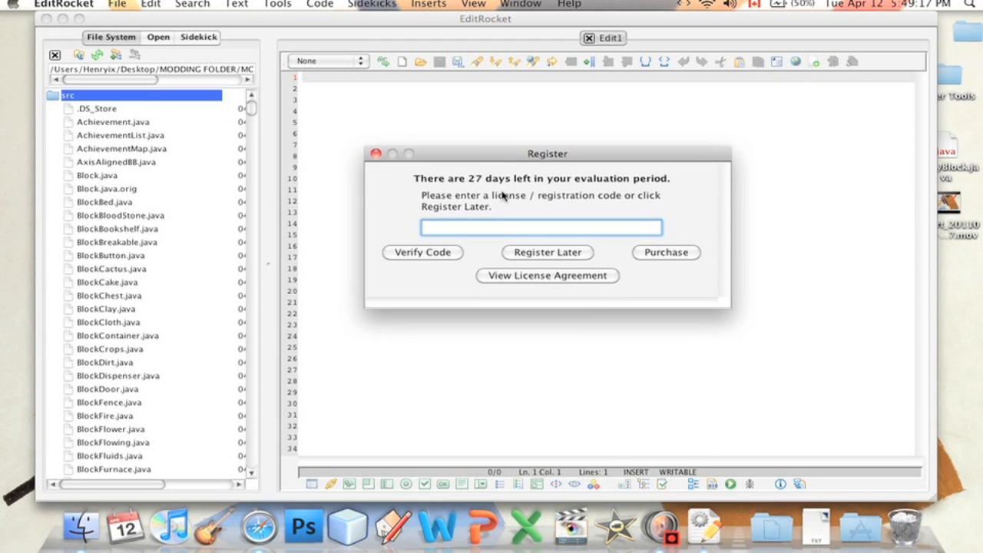
pyautogui.click(546, 252)
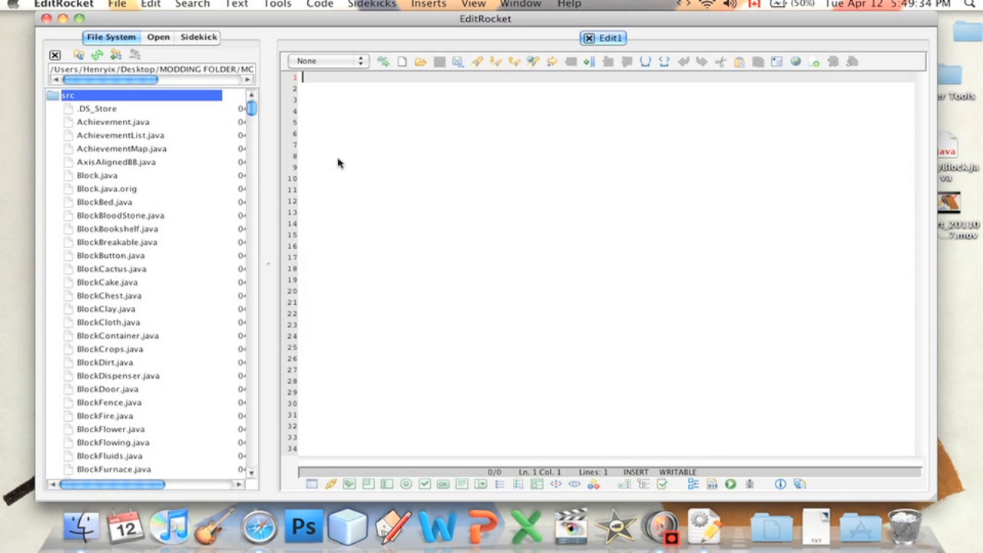
pyautogui.moveTo(153, 196)
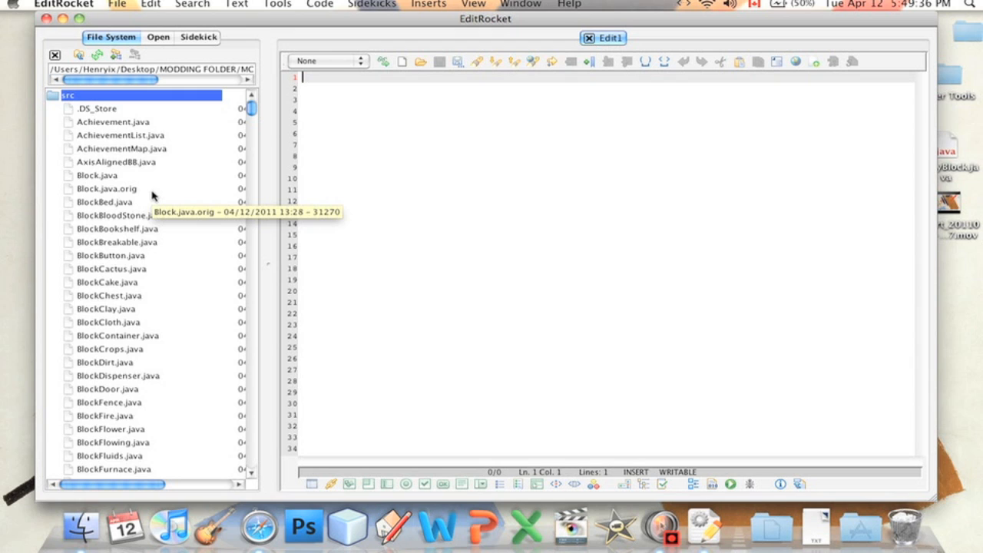
pyautogui.moveTo(105, 202)
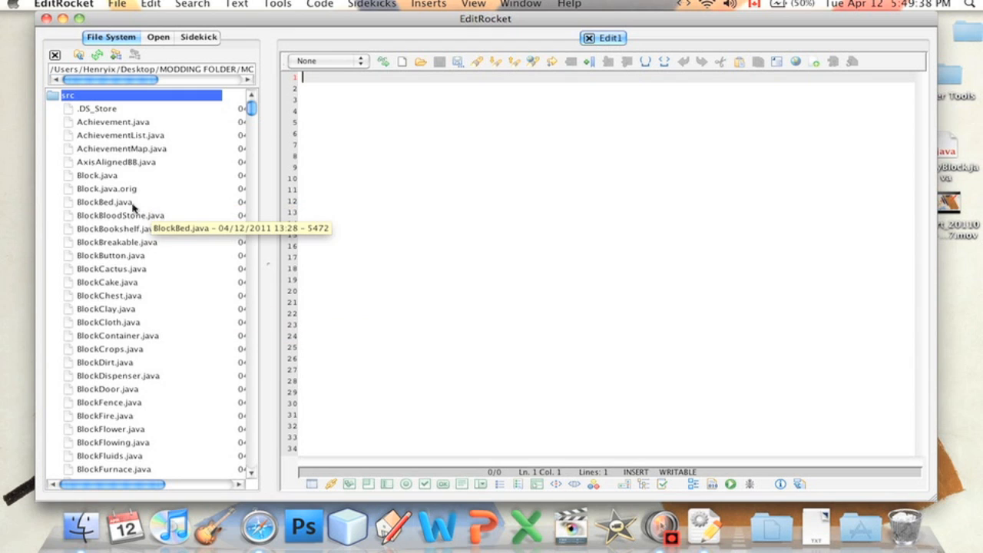
pyautogui.moveTo(106, 189)
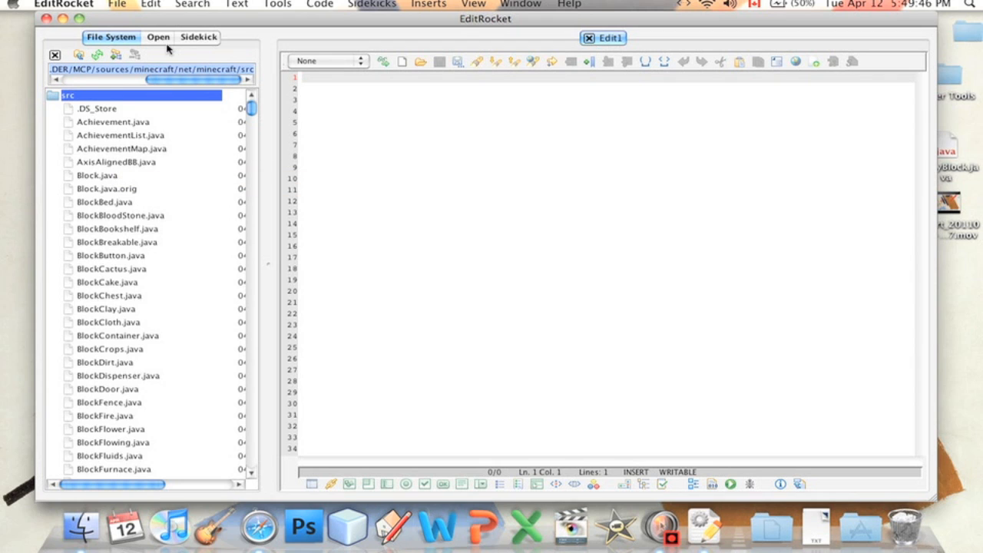
pyautogui.click(89, 69)
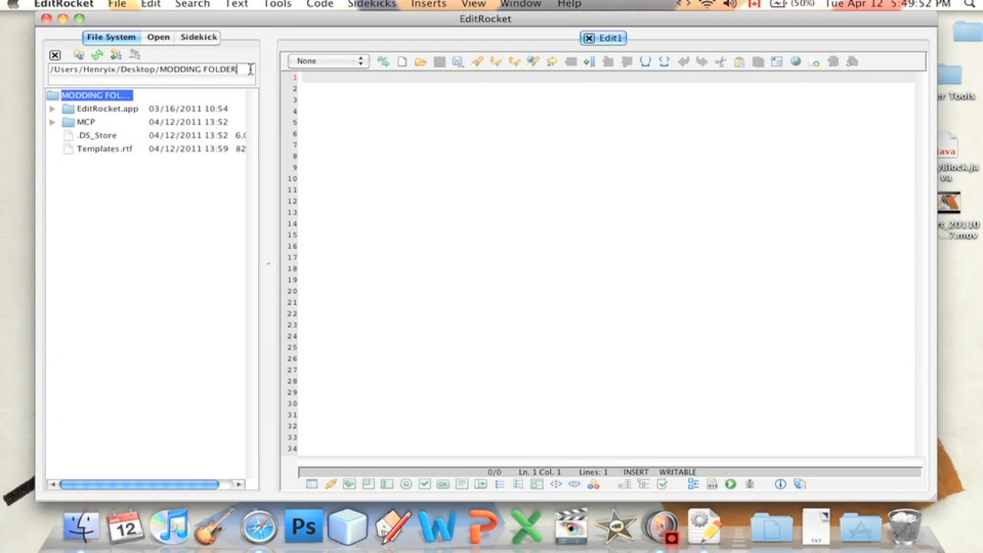
pyautogui.moveTo(164, 81)
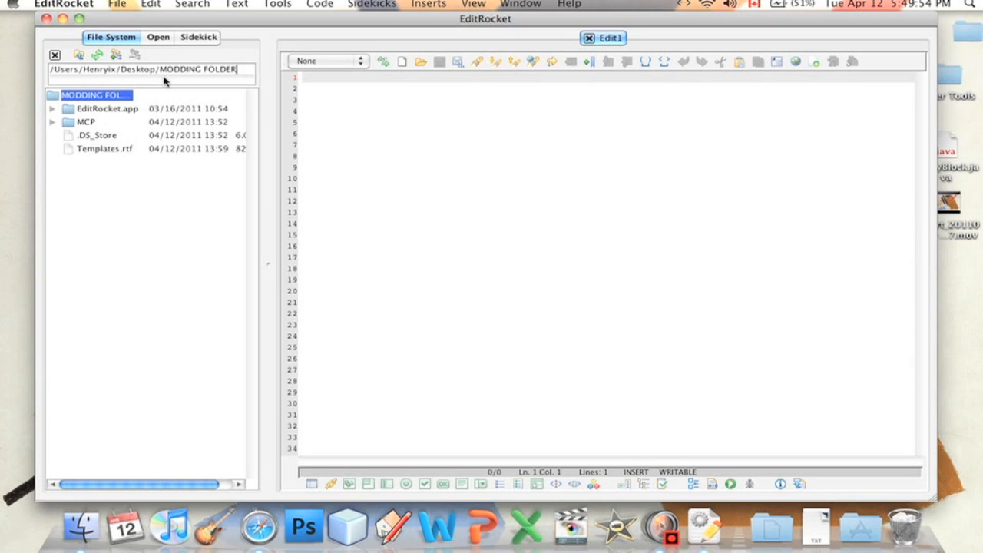
pyautogui.moveTo(159, 94)
pyautogui.write('/MCP')
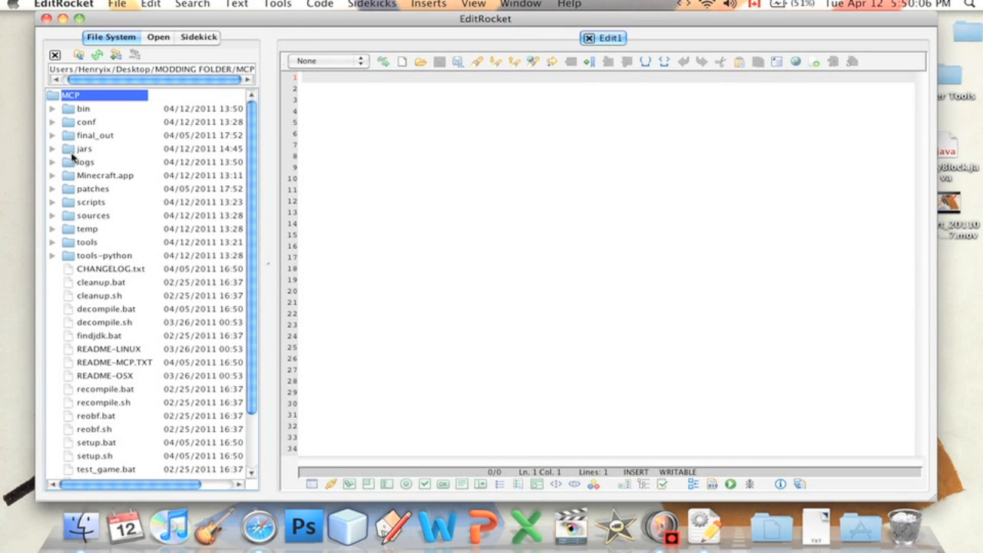
pyautogui.doubleClick(93, 215)
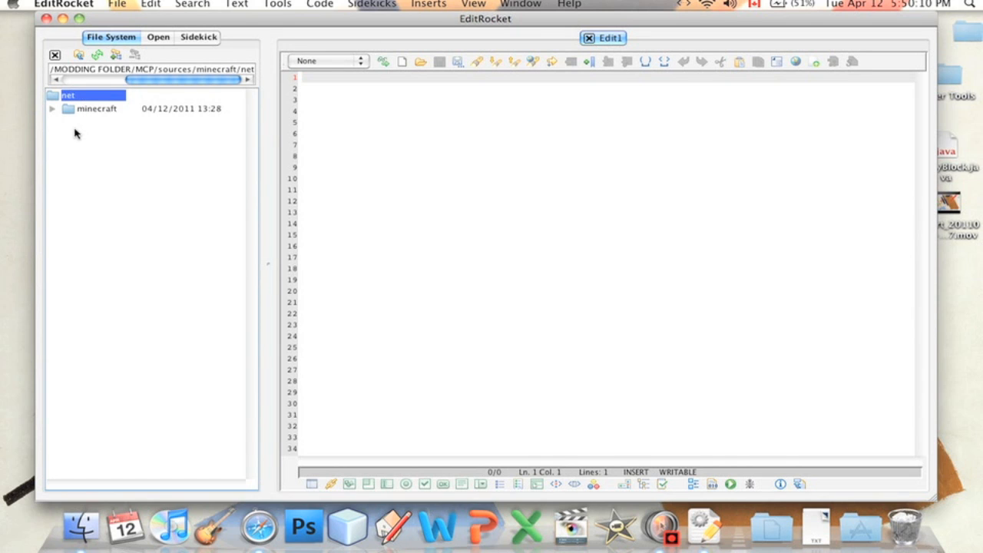
pyautogui.click(52, 122)
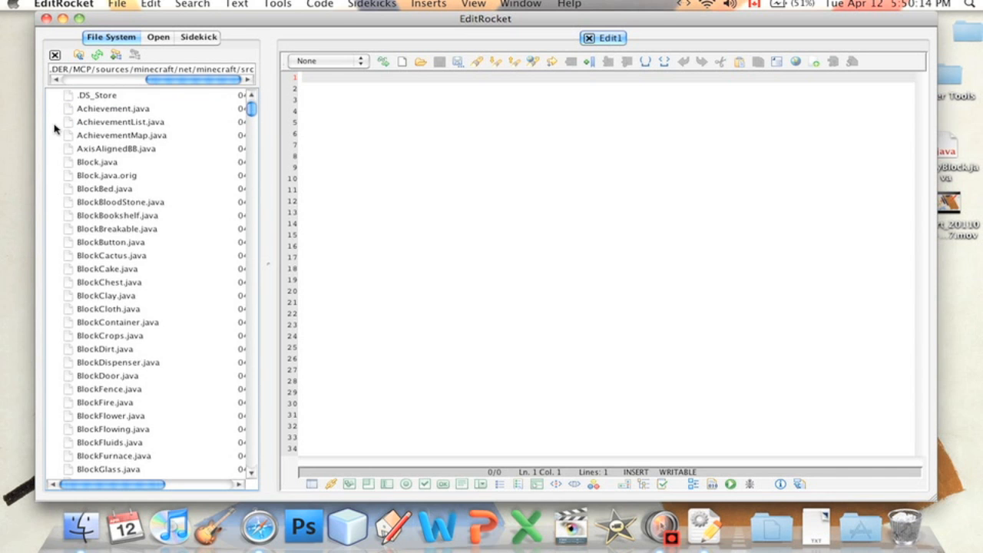
pyautogui.scroll(-3)
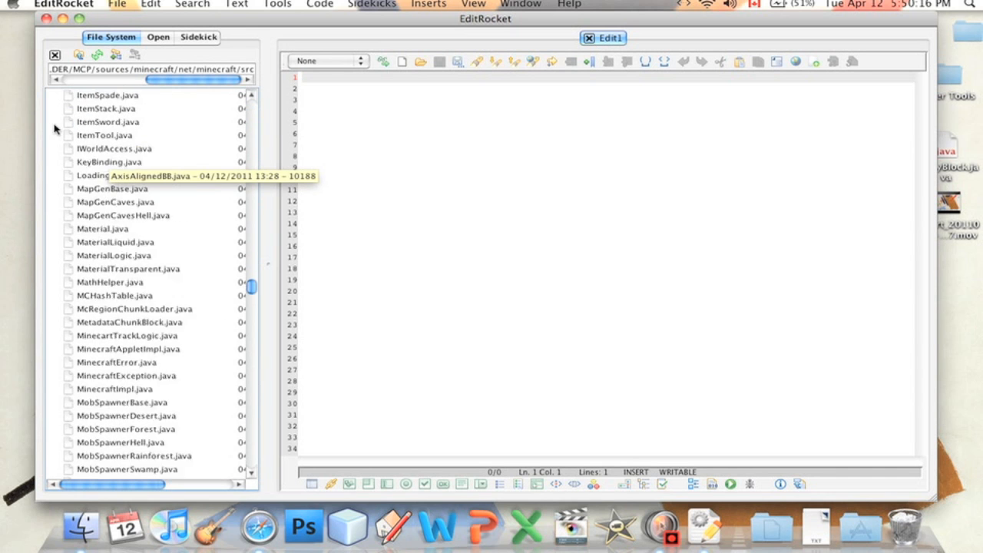
pyautogui.scroll(-3)
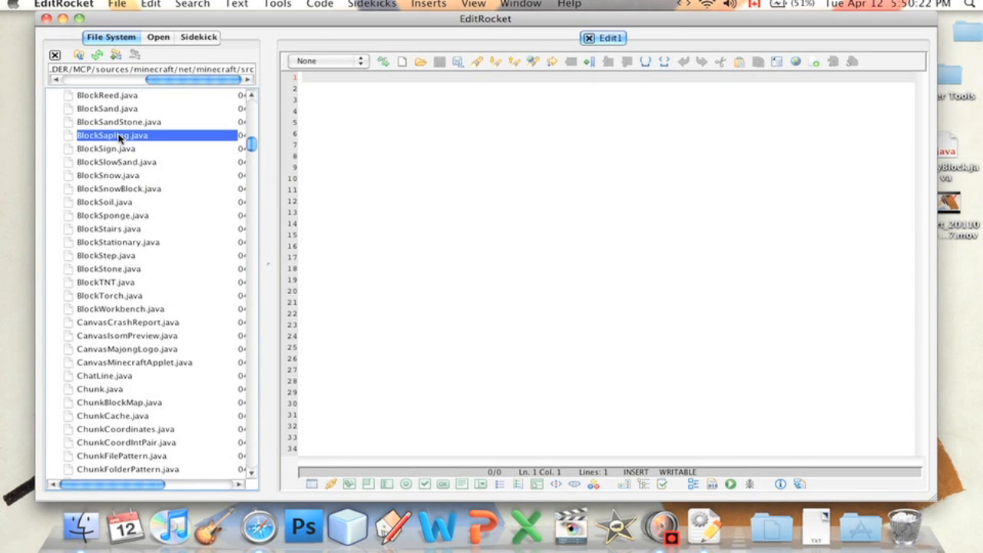
pyautogui.doubleClick(113, 136)
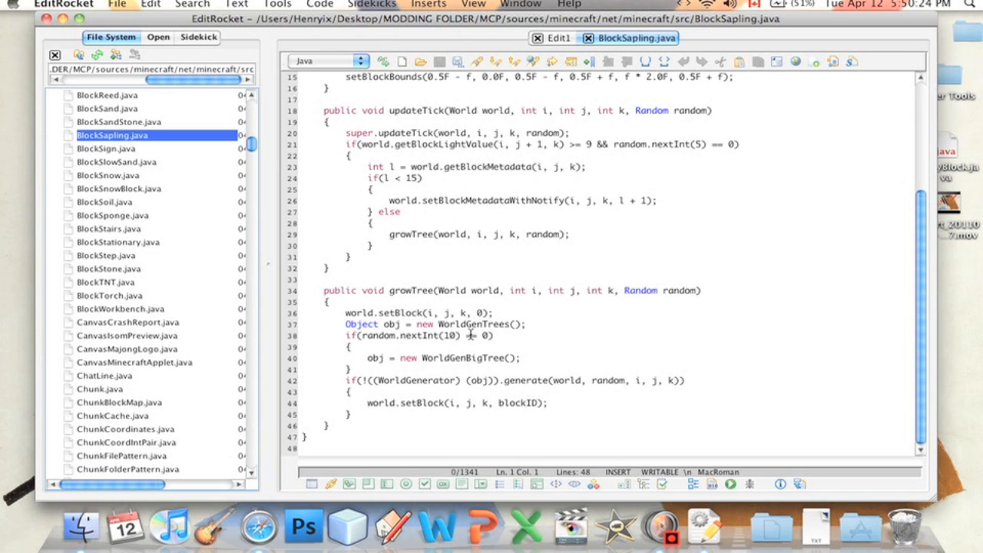
pyautogui.click(557, 38)
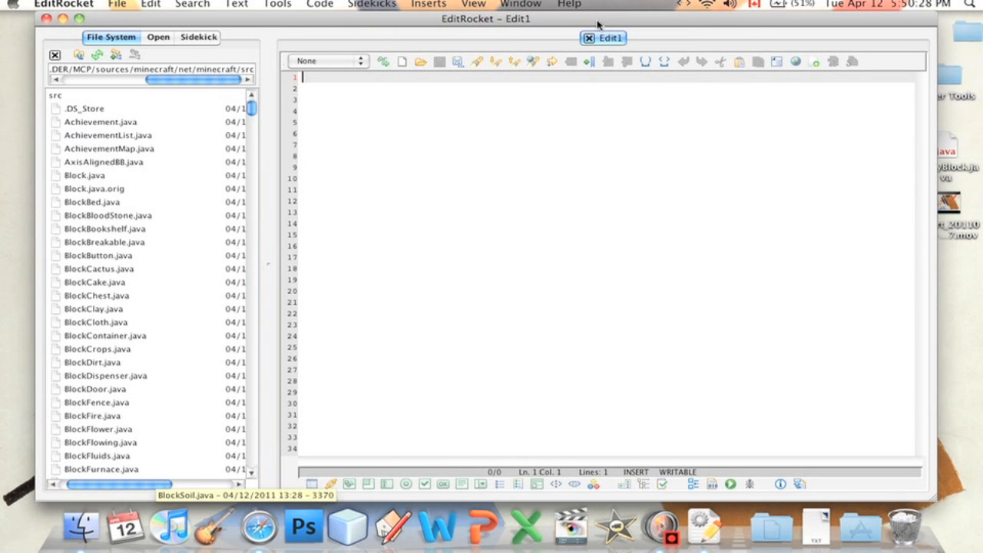
pyautogui.click(91, 202)
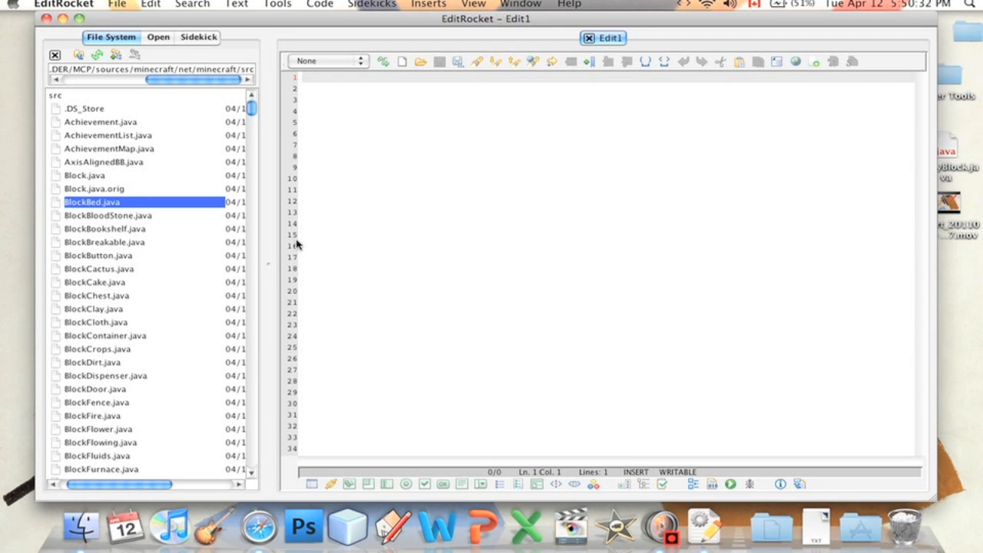
pyautogui.moveTo(115, 309)
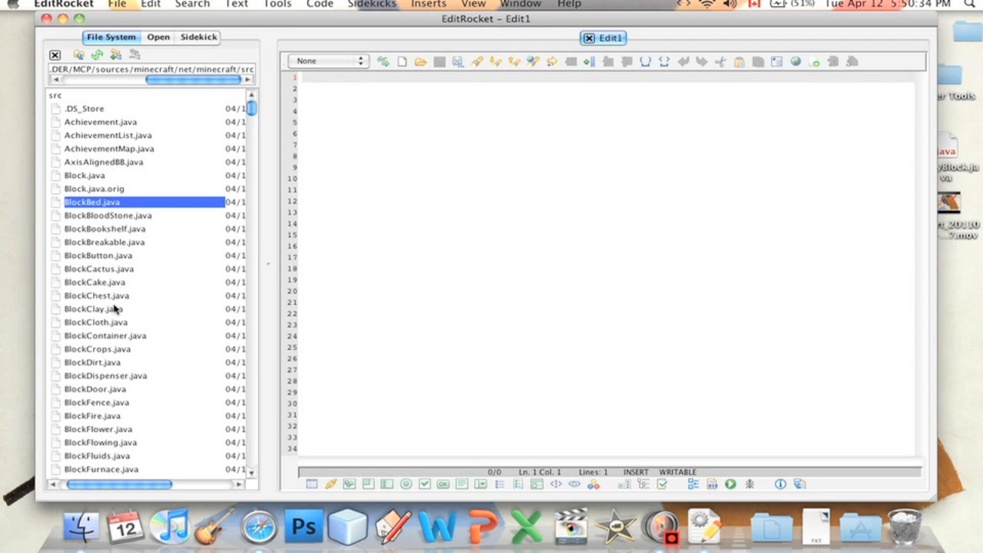
pyautogui.scroll(-3)
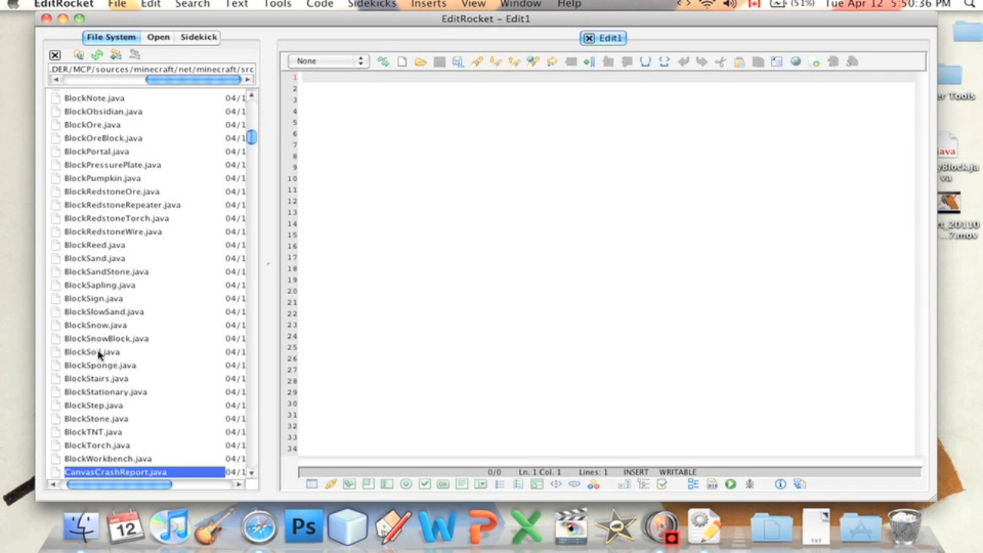
pyautogui.scroll(-3)
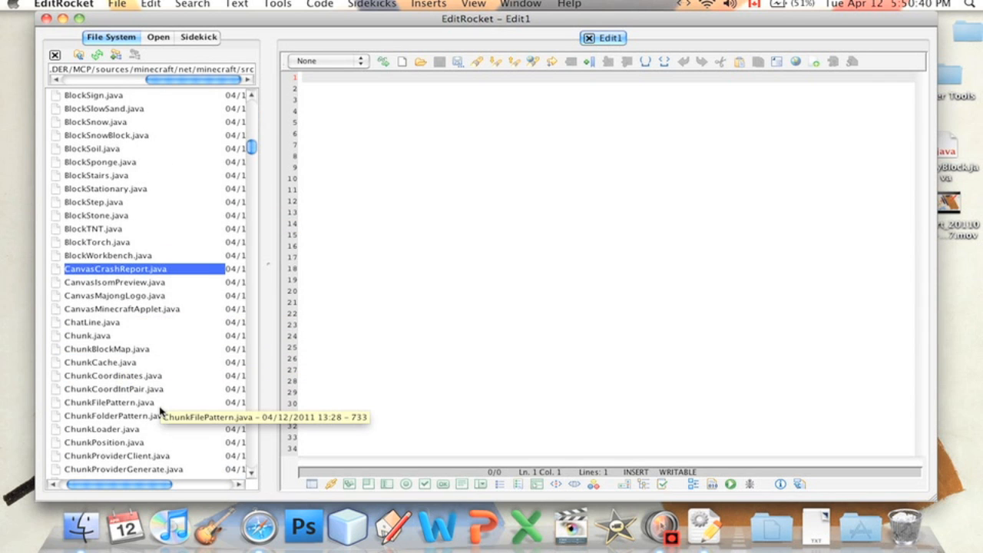
pyautogui.scroll(-3)
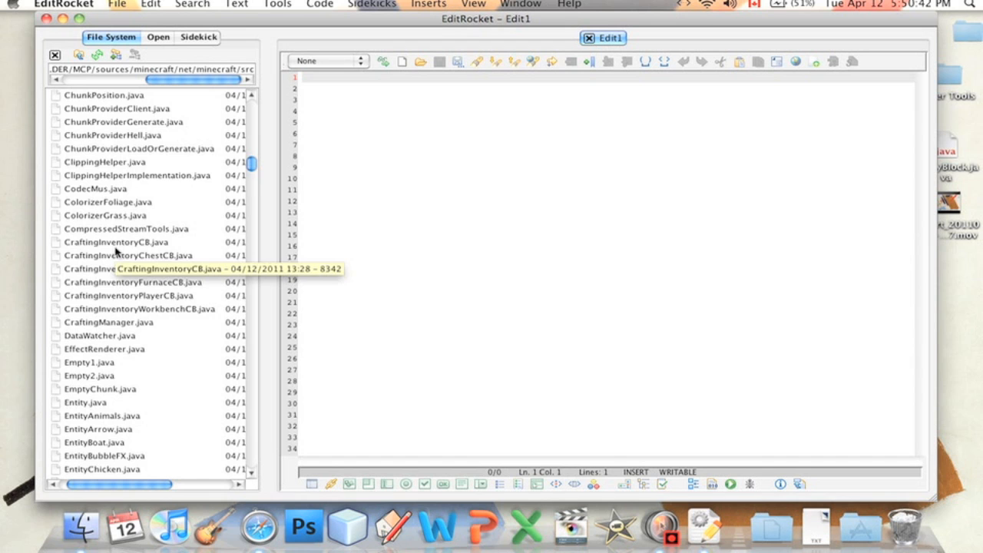
pyautogui.doubleClick(108, 322)
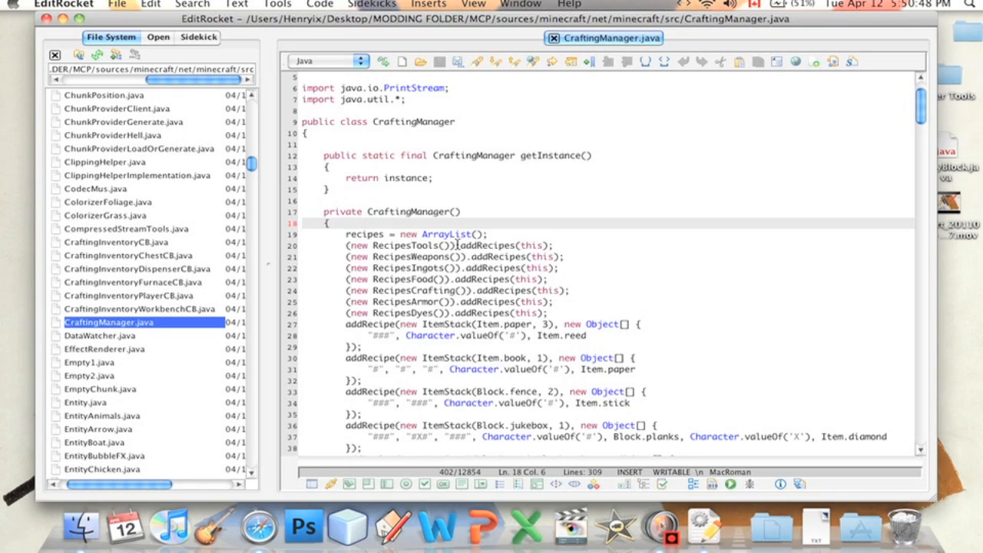
pyautogui.scroll(-3)
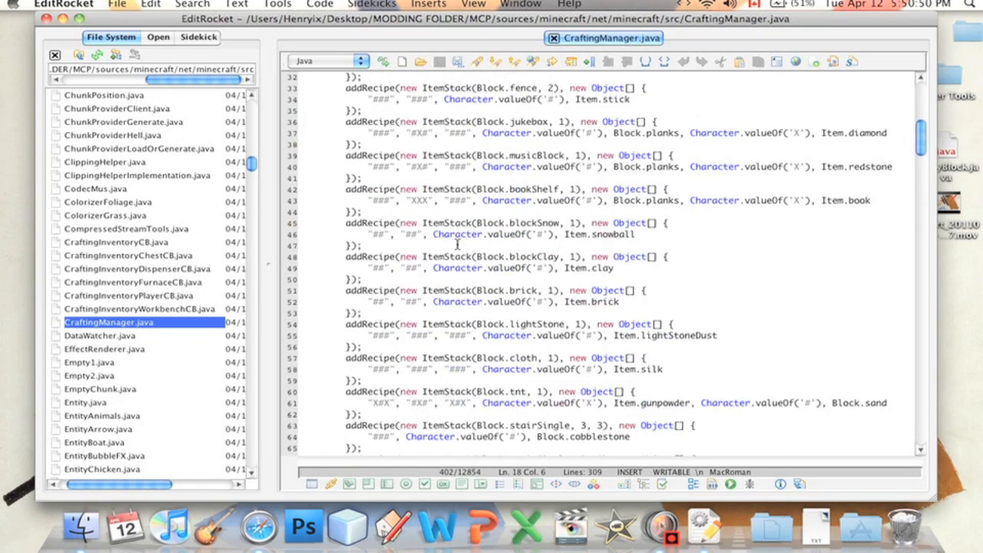
pyautogui.scroll(-3)
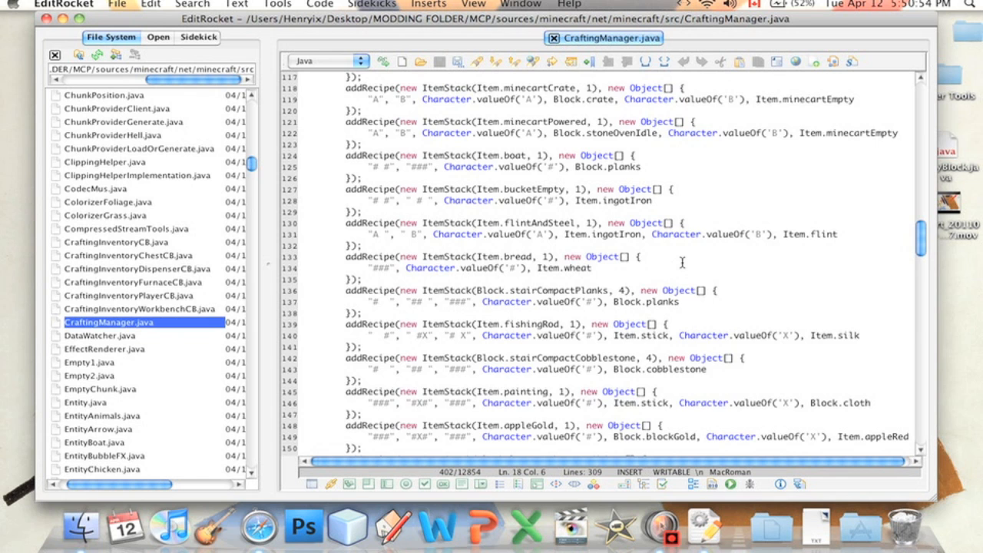
pyautogui.scroll(-3)
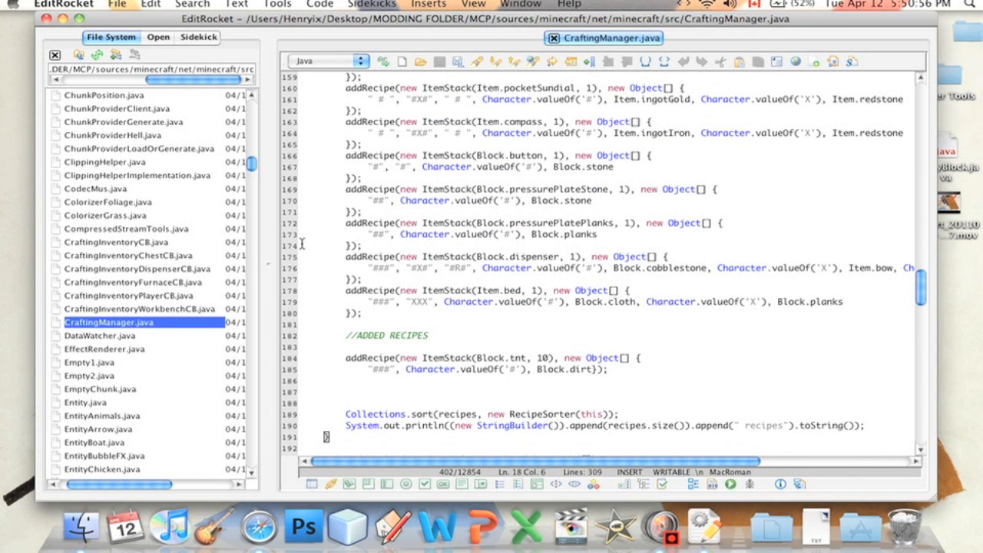
pyautogui.moveTo(638, 384)
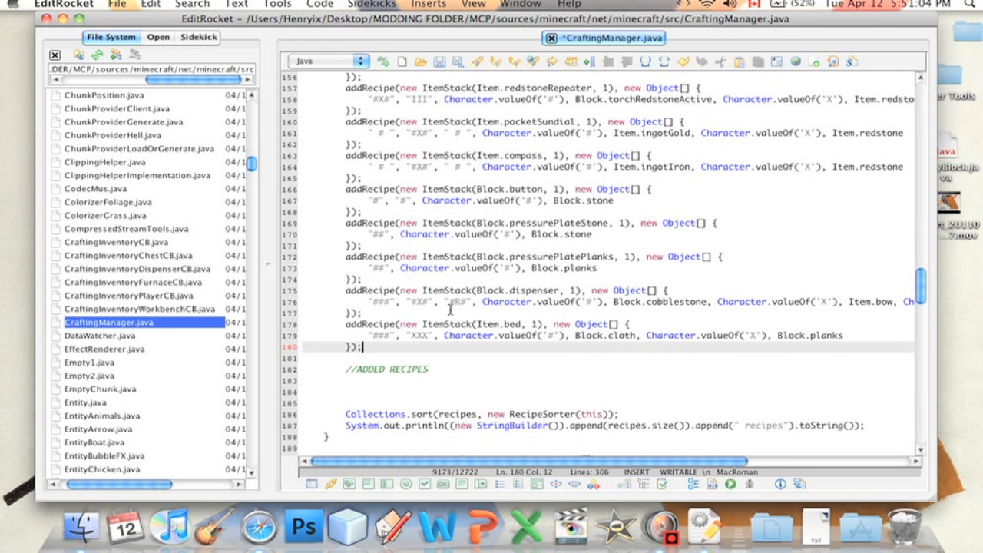
pyautogui.moveTo(403, 347)
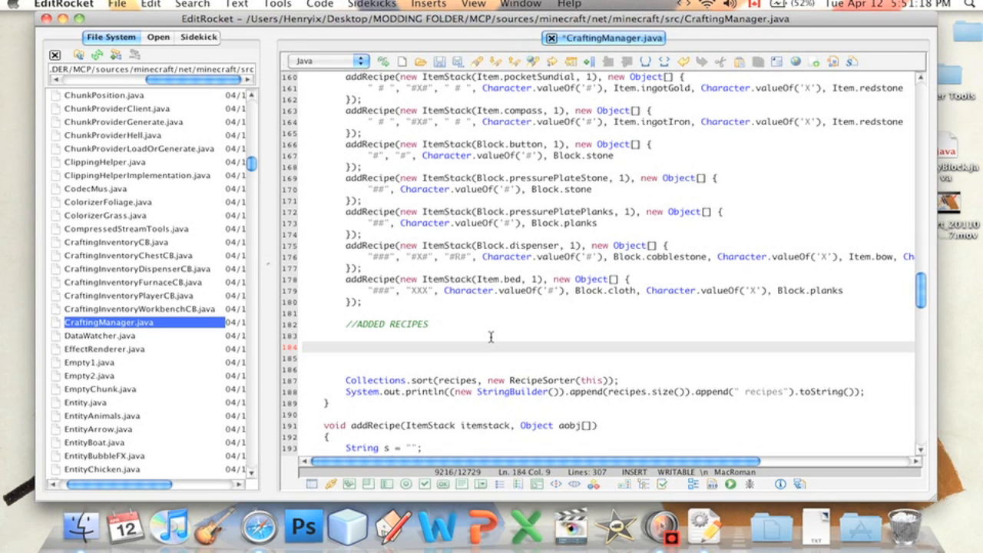
# Erase a stray test comment and start typing the addRecipe ItemStack call.
pyautogui.write('//asdfasd')
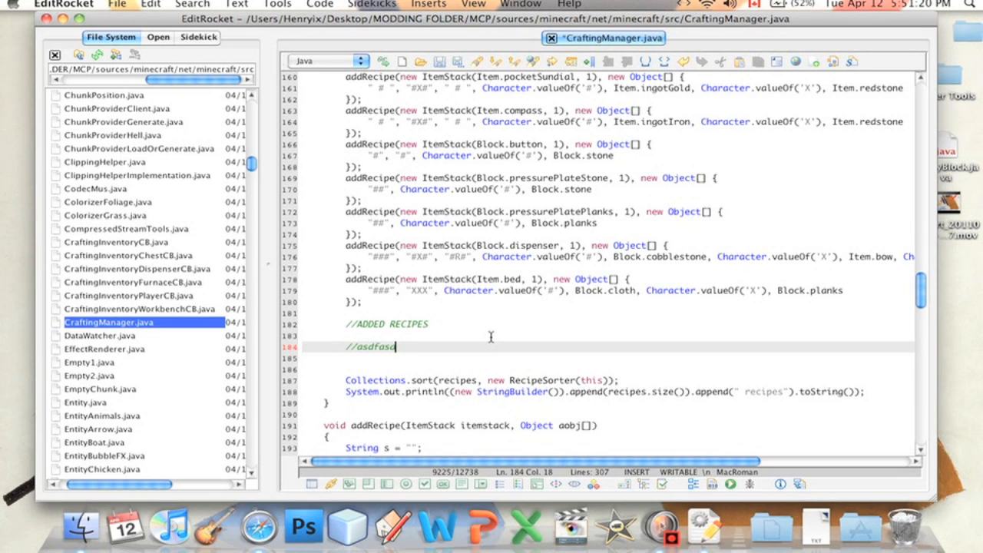
pyautogui.press('backspace')
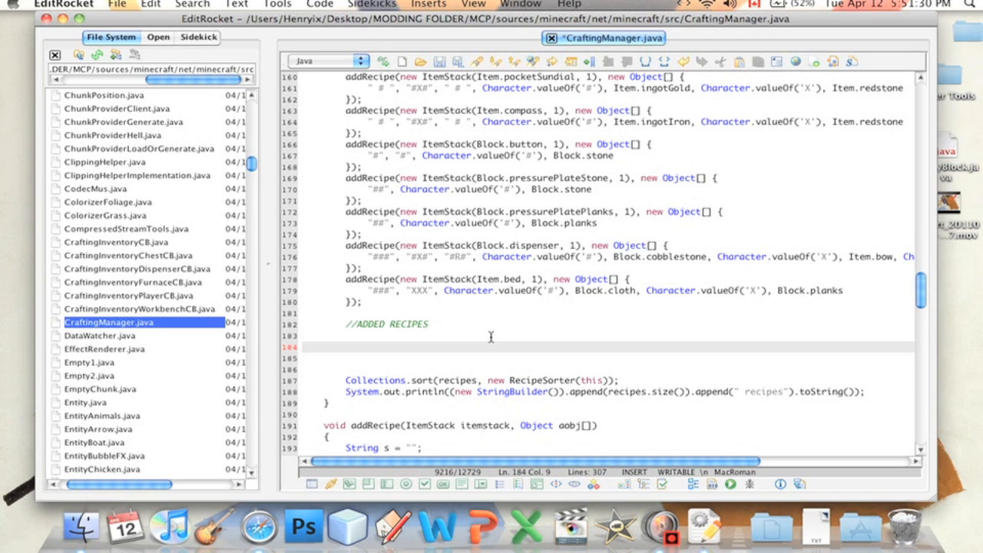
pyautogui.write('addRecipe(new Items')
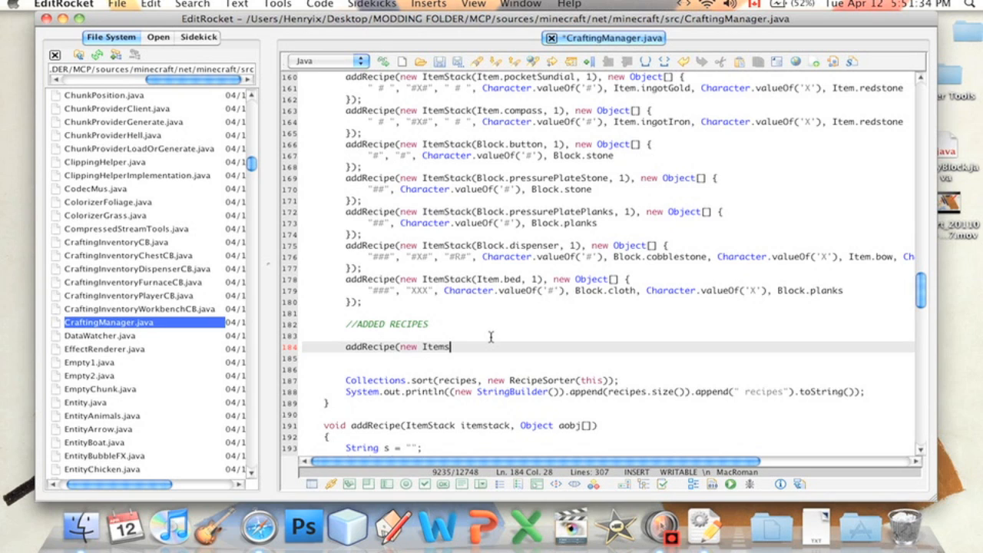
pyautogui.write('Stack')
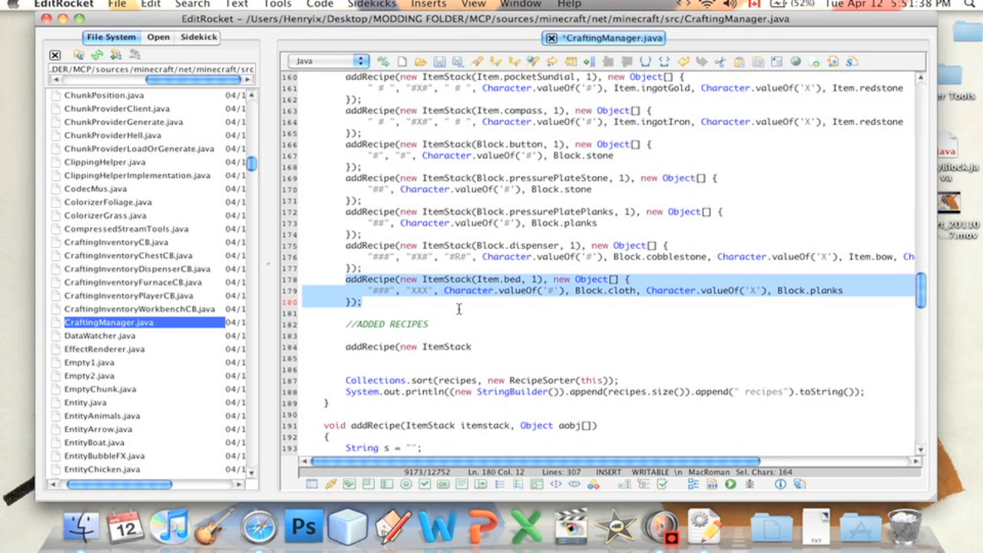
# Finish addRecipe(new ItemStack(Item.tnt, 64), new Object[]{ and open its body lines.
pyautogui.click(494, 346)
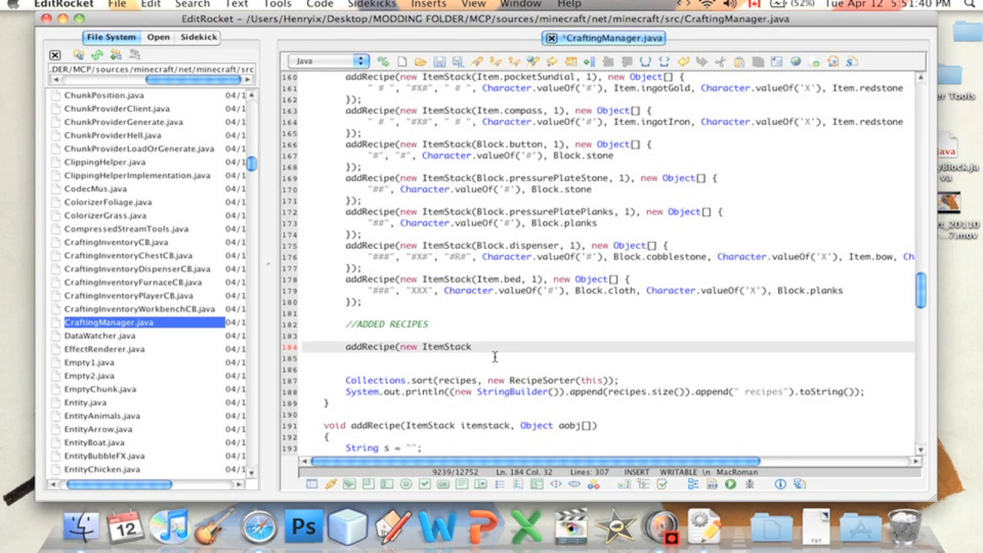
pyautogui.write('(Item')
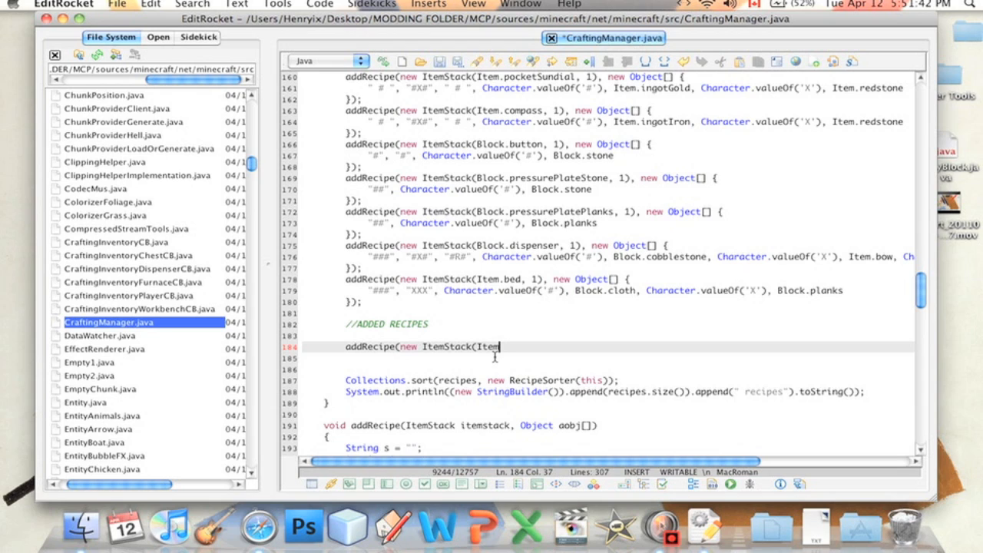
pyautogui.write('.')
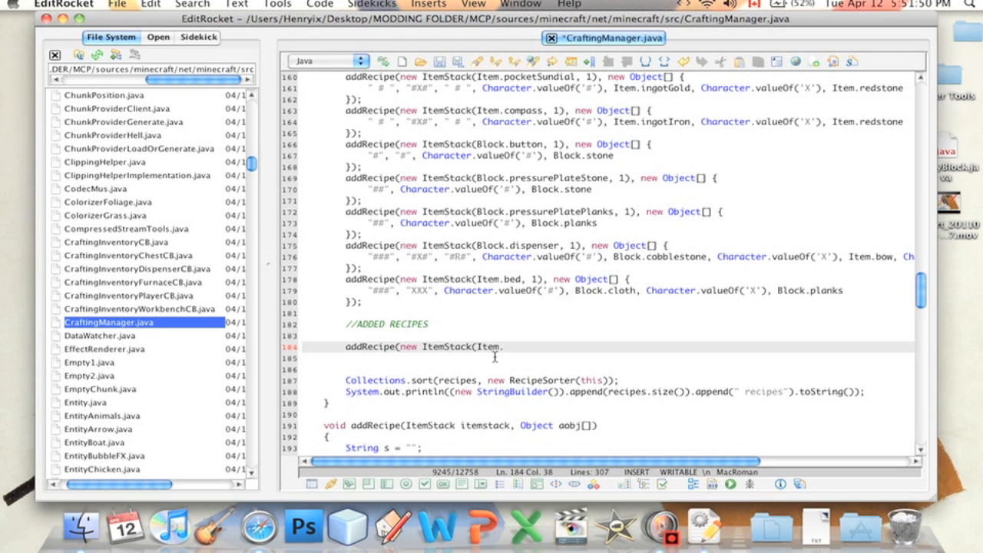
pyautogui.write('tnt,')
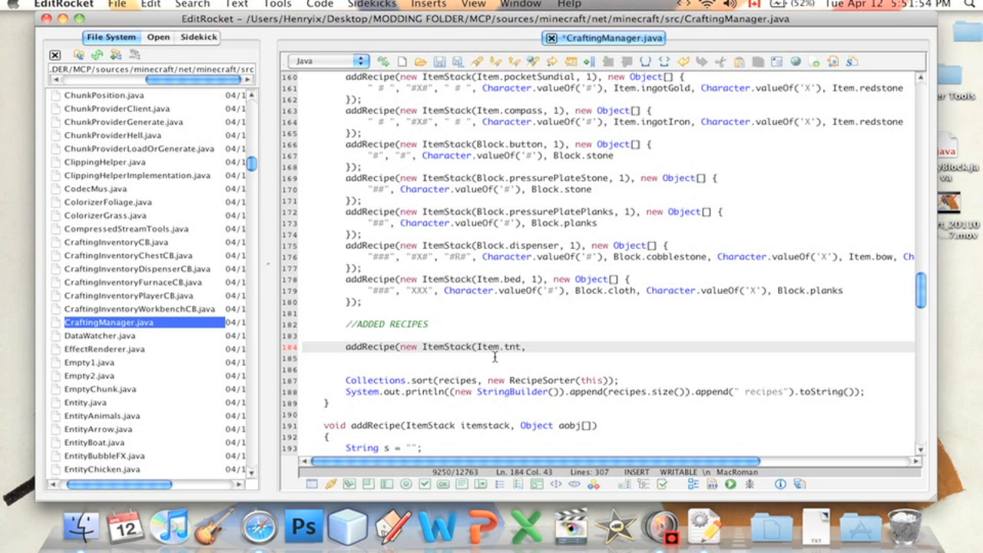
pyautogui.write(', 64')
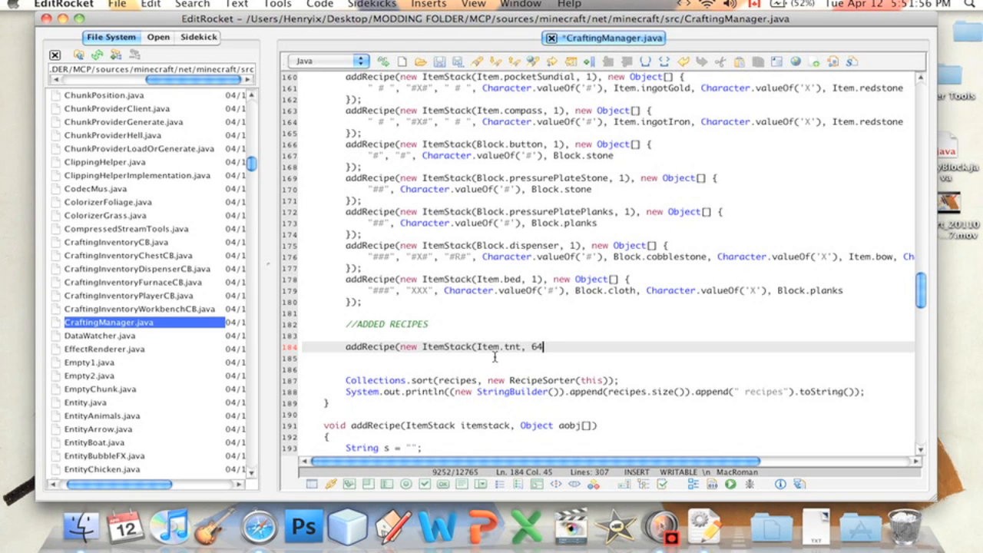
pyautogui.write('), new')
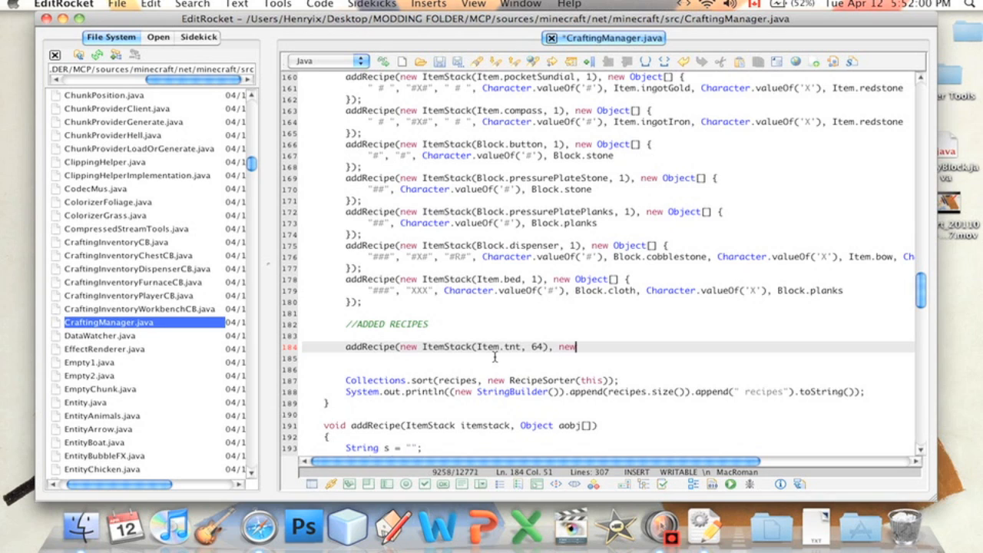
pyautogui.write('Object[]')
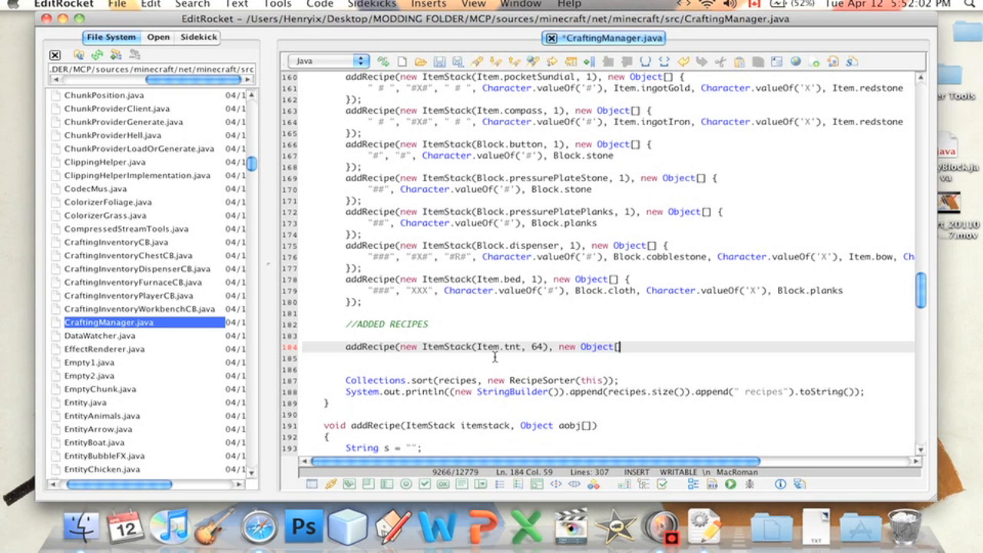
pyautogui.write('{')
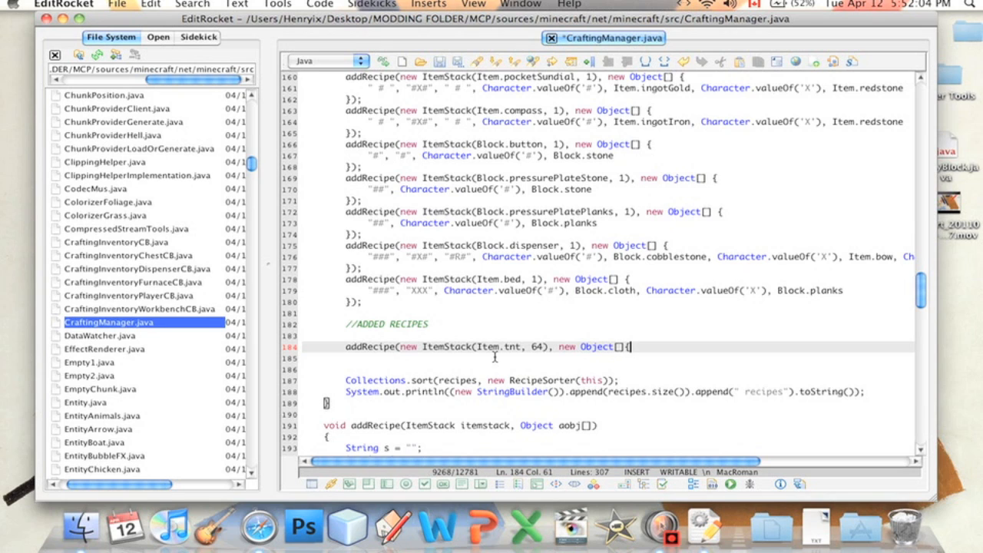
pyautogui.press('enter')
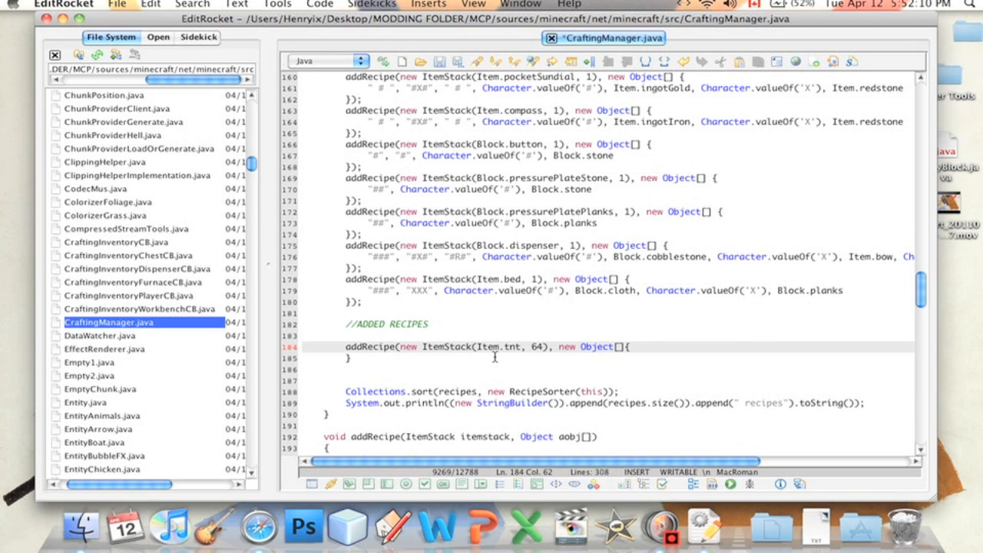
pyautogui.press('enter')
pyautogui.write('"')
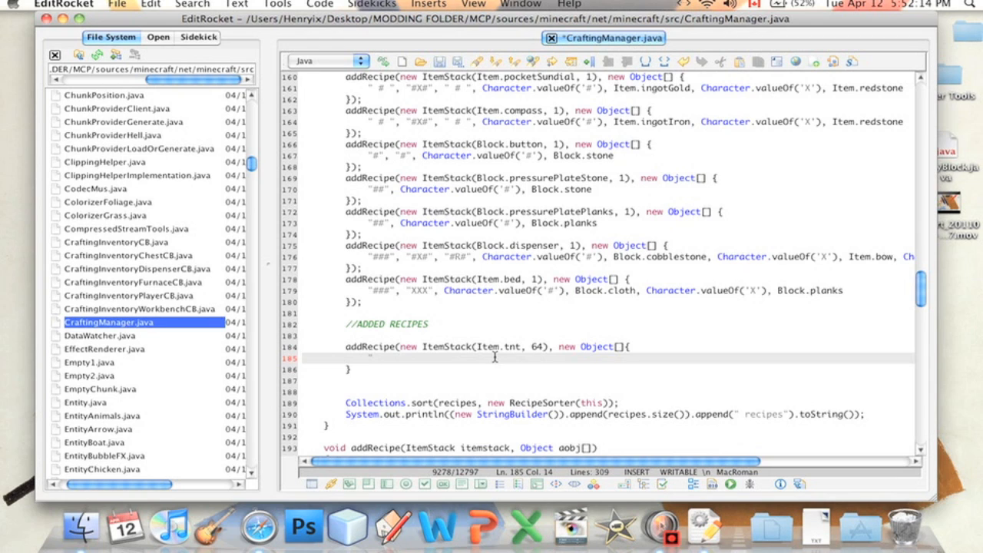
pyautogui.click(373, 358)
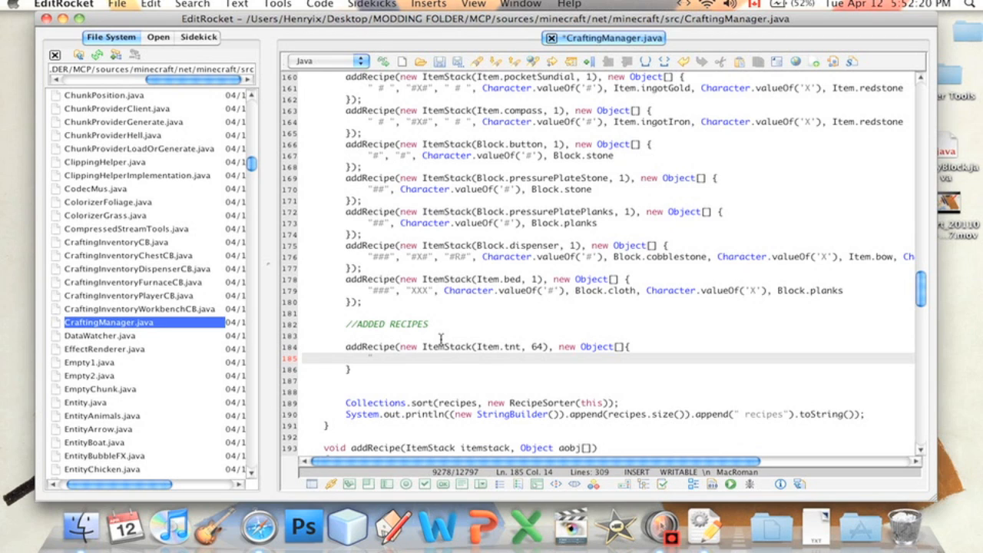
pyautogui.moveTo(367, 258)
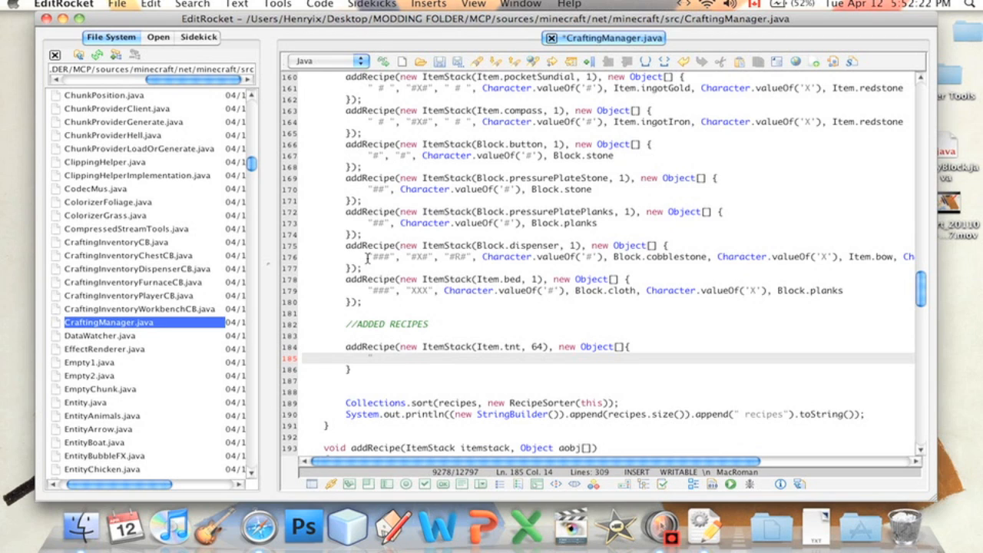
pyautogui.click(464, 291)
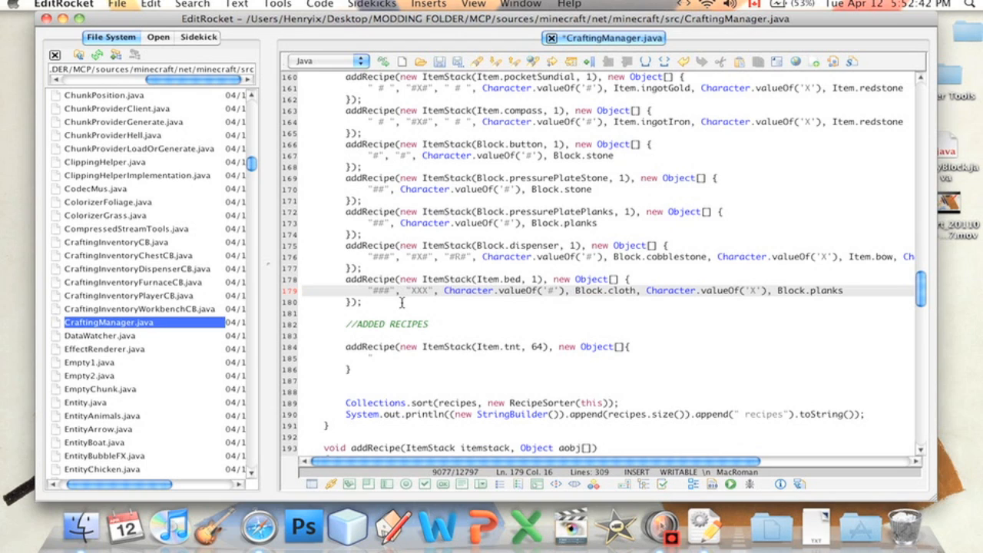
pyautogui.moveTo(385, 295)
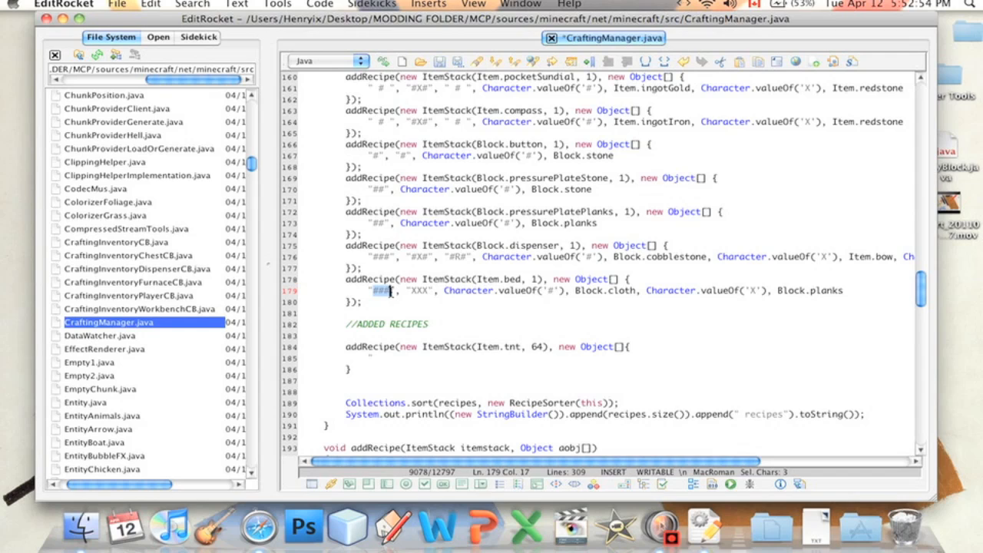
# Select the bed recipe's top "###" pattern row, then click just below it.
pyautogui.click(384, 278)
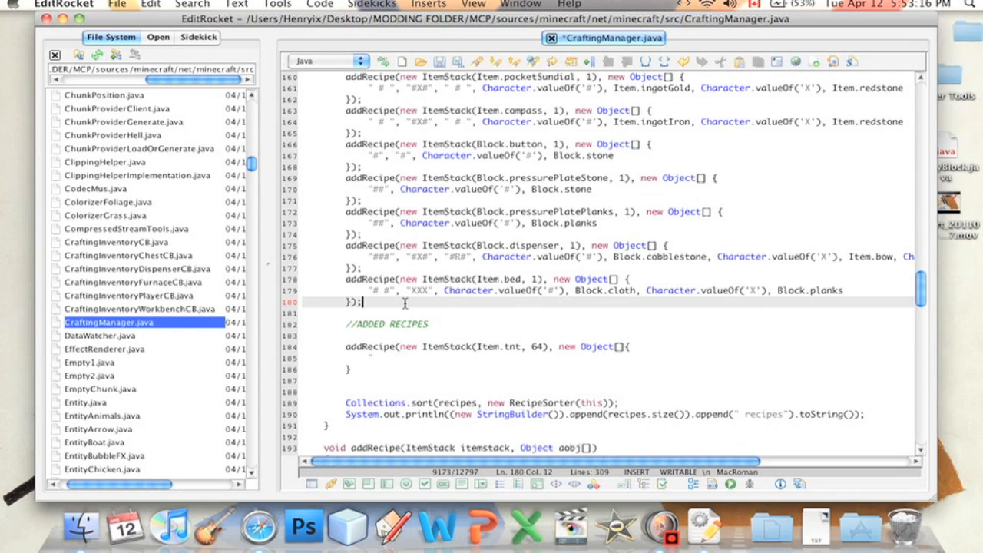
pyautogui.click(382, 291)
pyautogui.write('#')
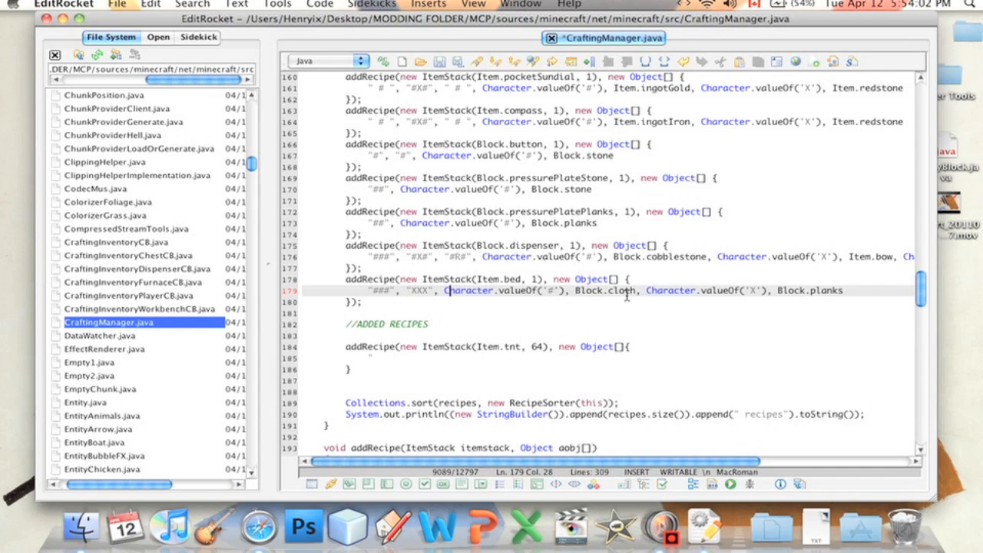
pyautogui.moveTo(496, 334)
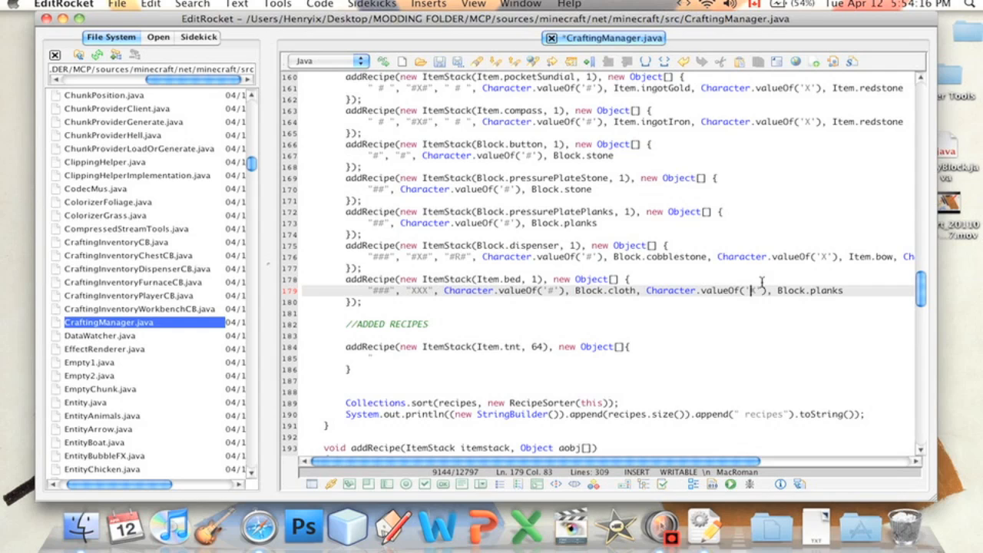
pyautogui.doubleClick(828, 290)
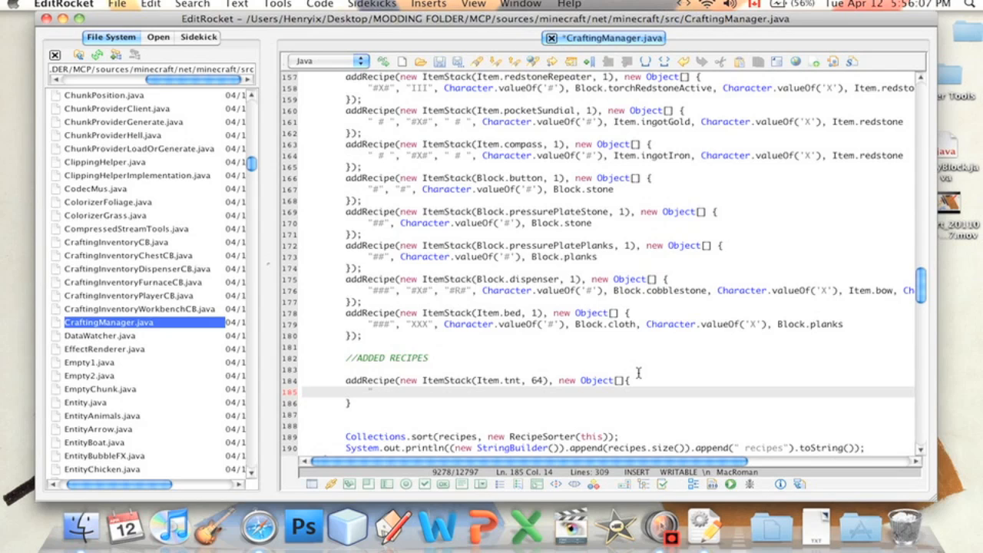
# Type the TNT recipe's X-shaped pattern rows "# #", " # ", "# #".
pyautogui.write('"X')
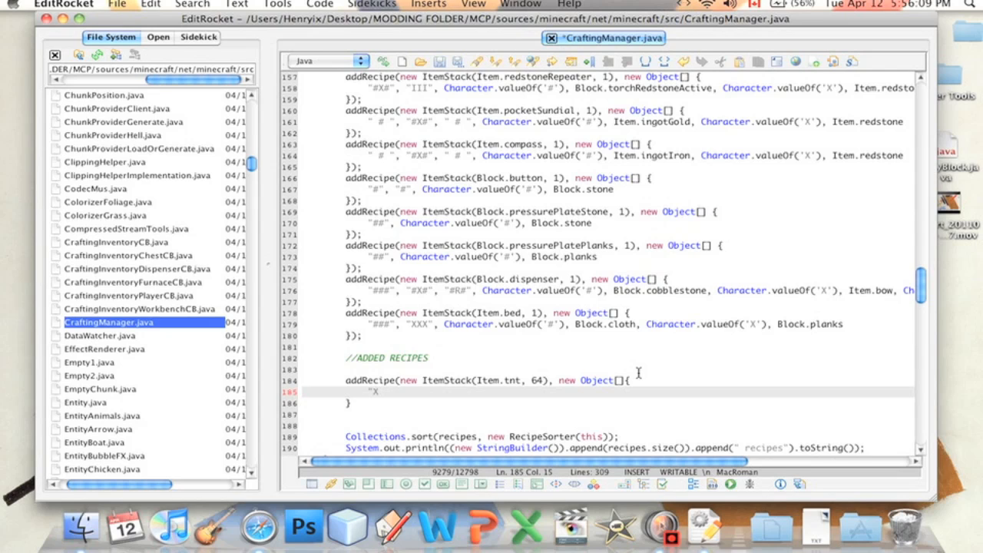
pyautogui.press('Backspace')
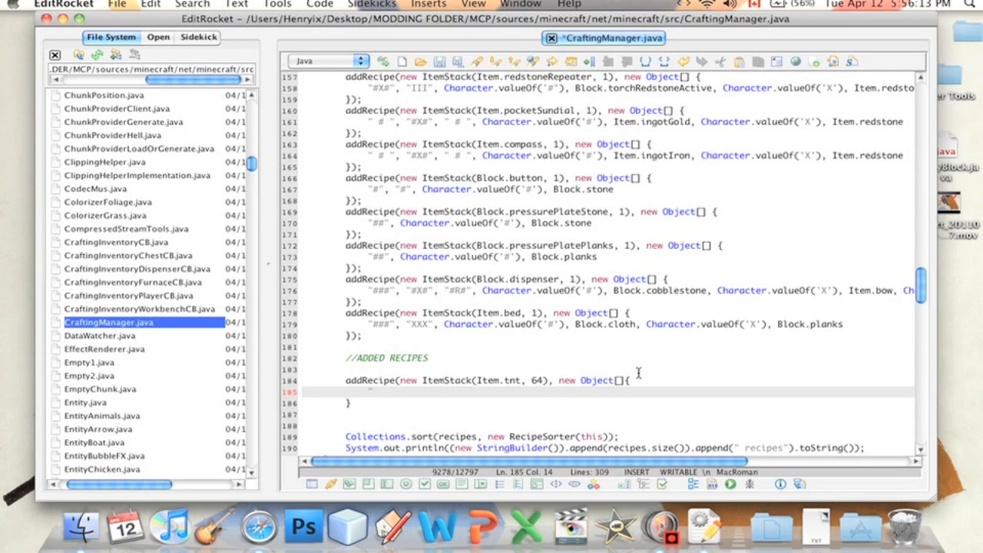
pyautogui.write('"#')
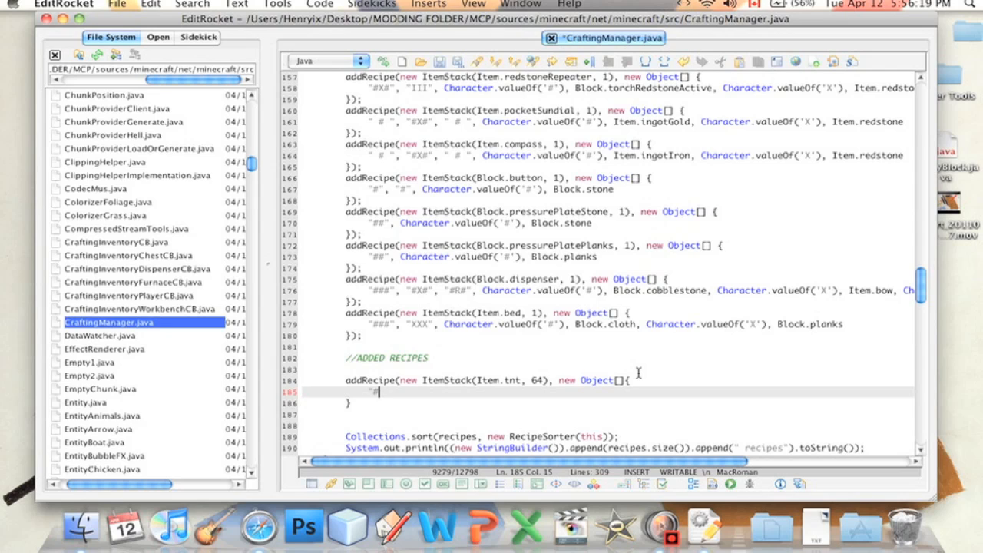
pyautogui.write('", "')
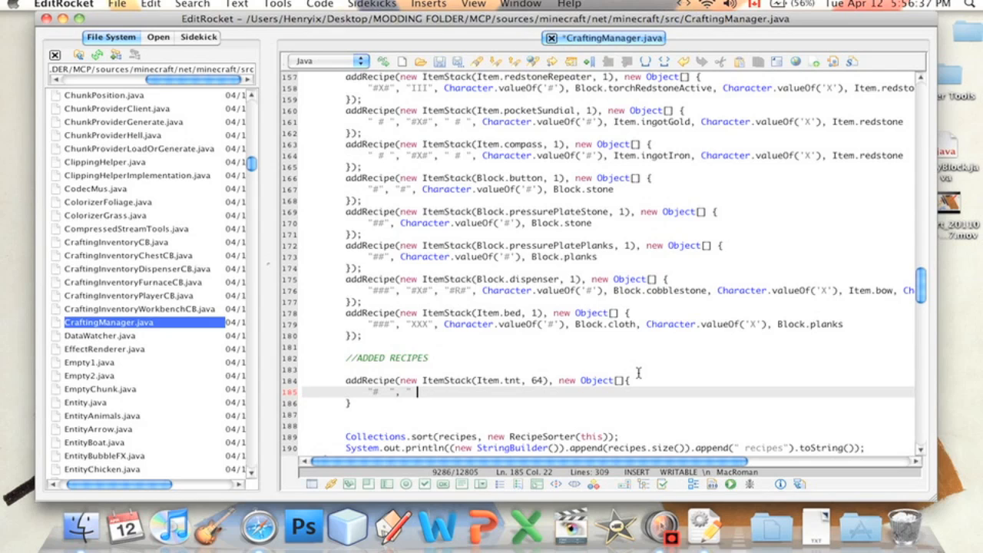
pyautogui.write('# ",')
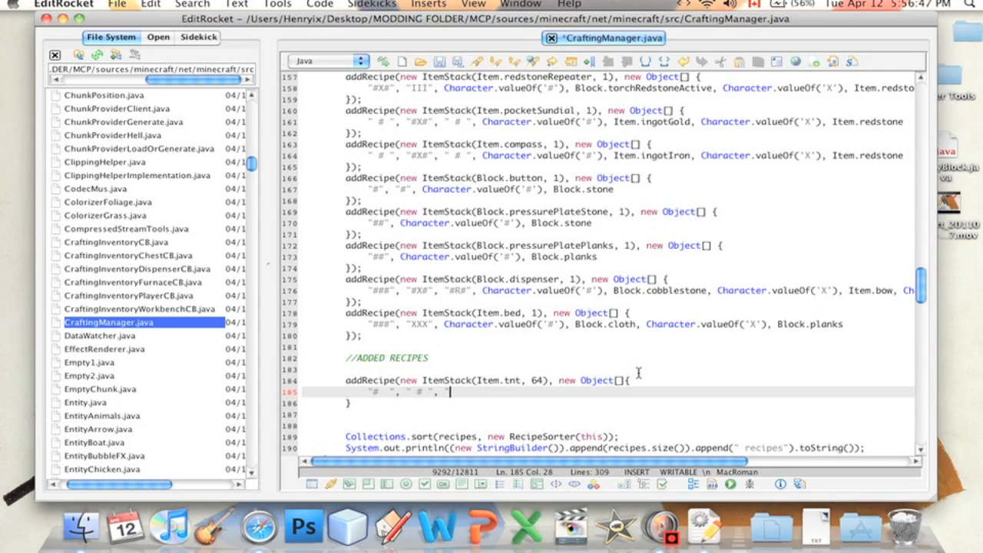
pyautogui.write('"')
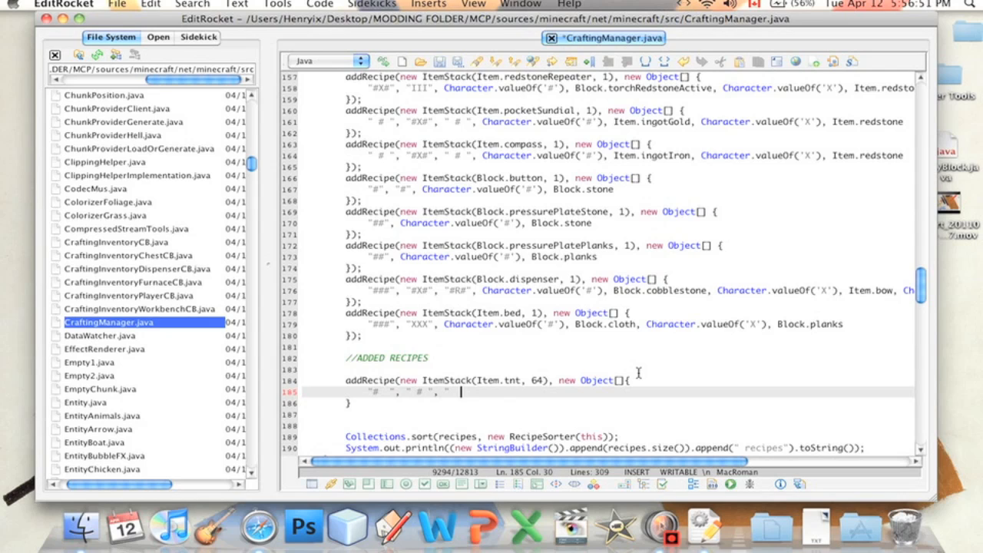
pyautogui.write('X')
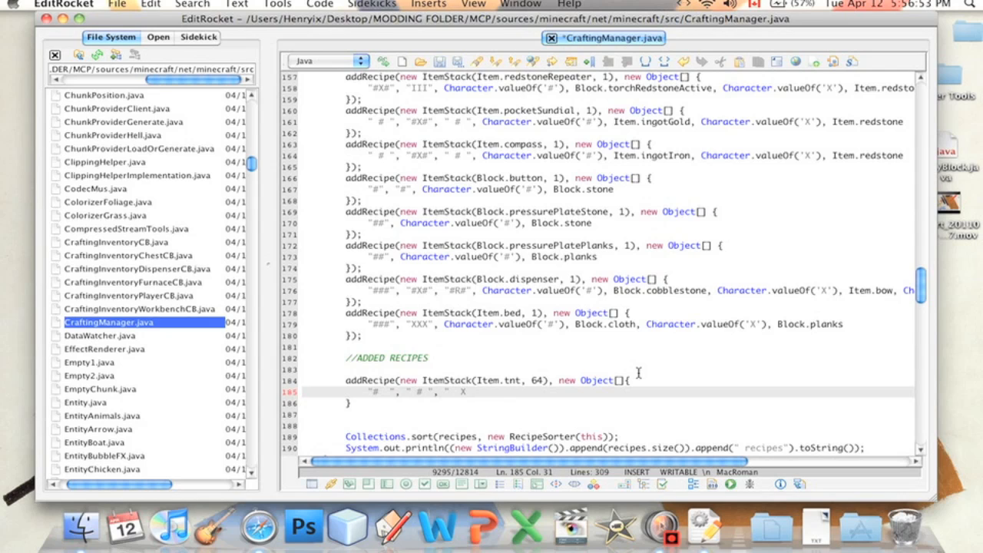
pyautogui.write('#')
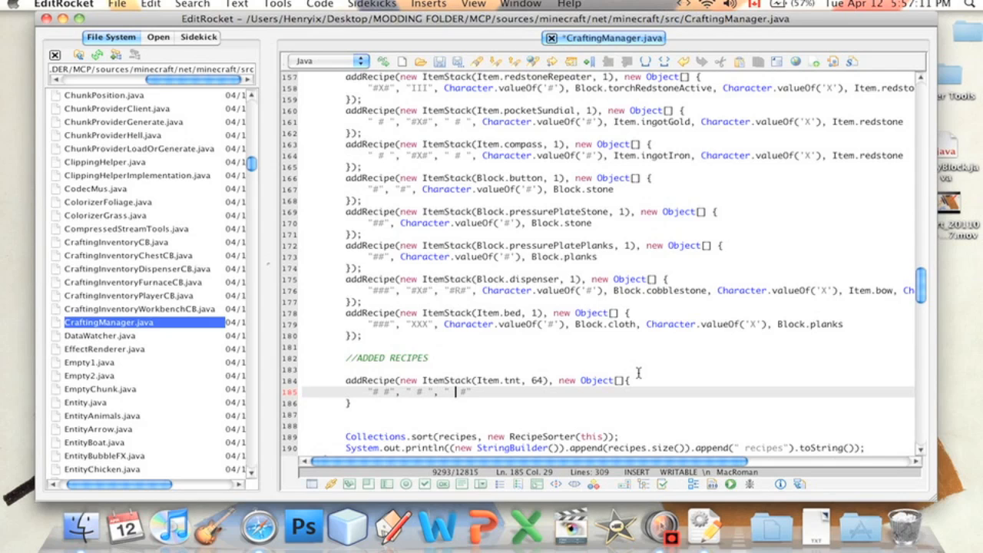
pyautogui.write('#')
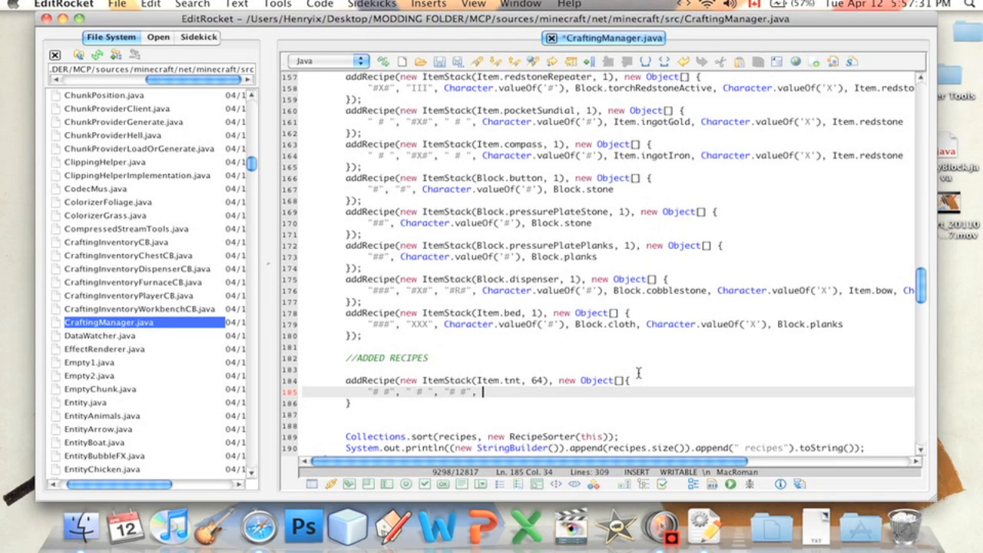
# Map '#' to Block.dirt with Character.valueOf('#') and grab the bed recipe's closing brackets.
pyautogui.write('Characater')
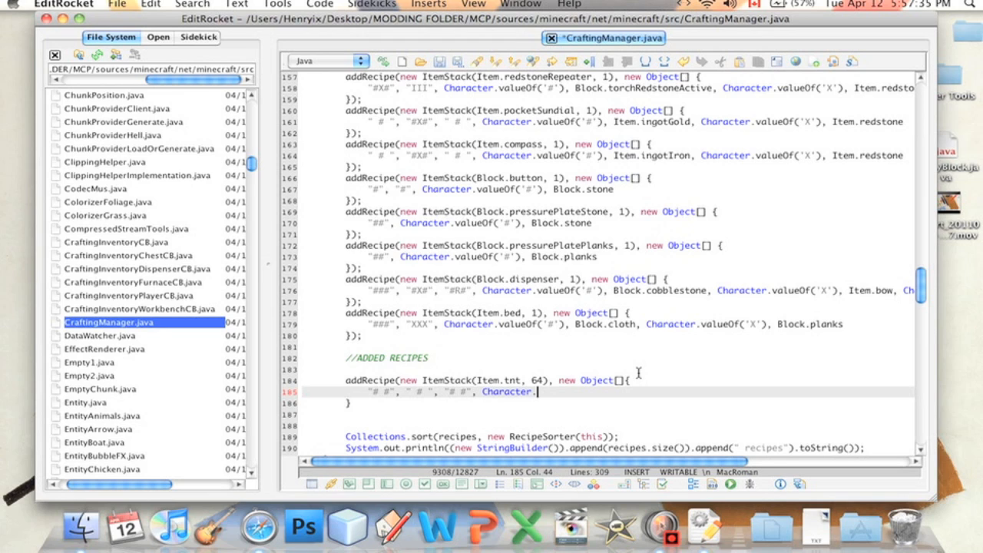
pyautogui.write('.')
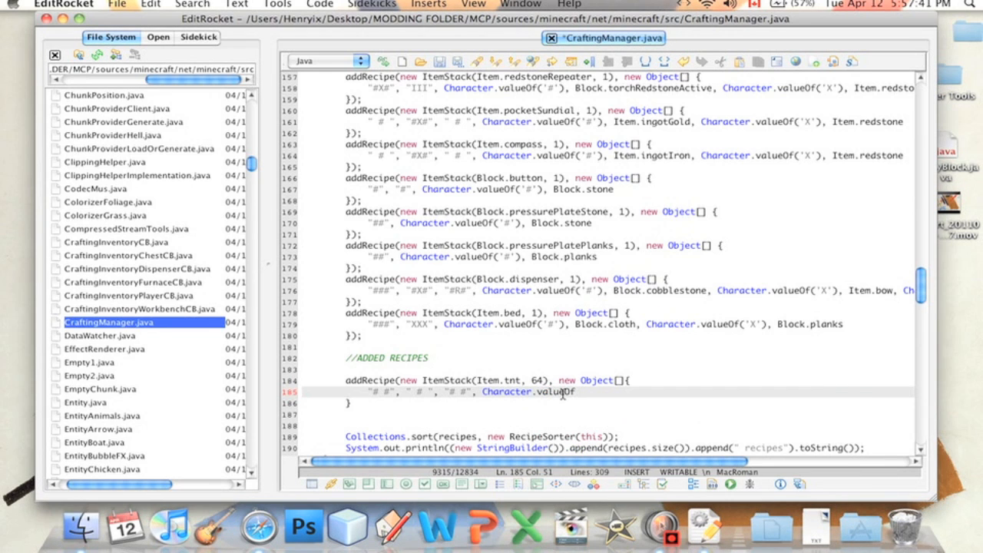
pyautogui.write("('")
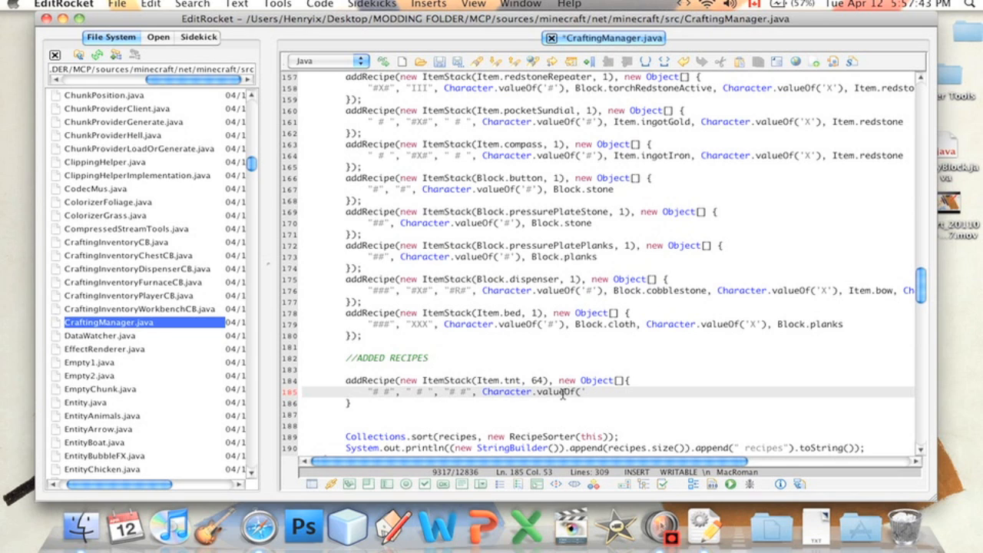
pyautogui.write('#"')
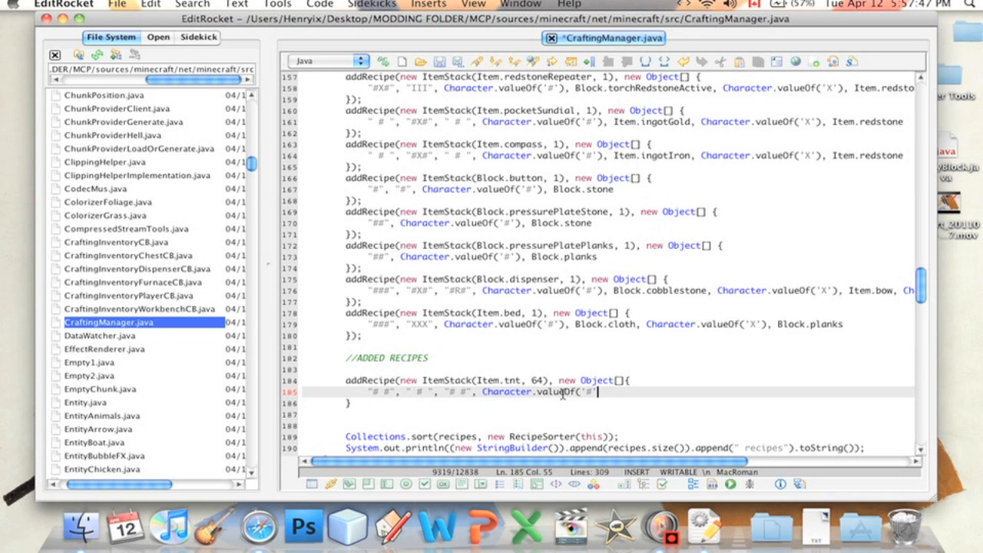
pyautogui.write('),')
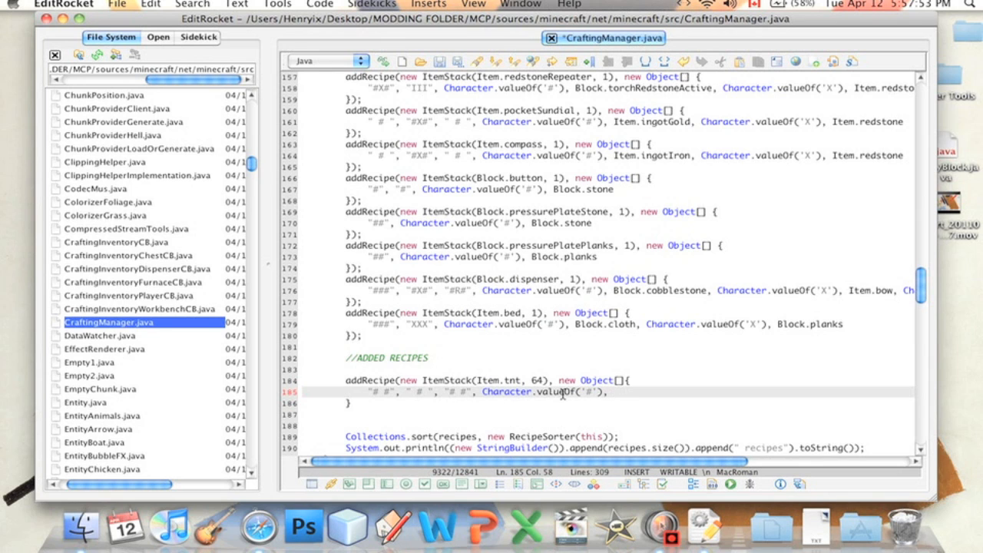
pyautogui.write('Block')
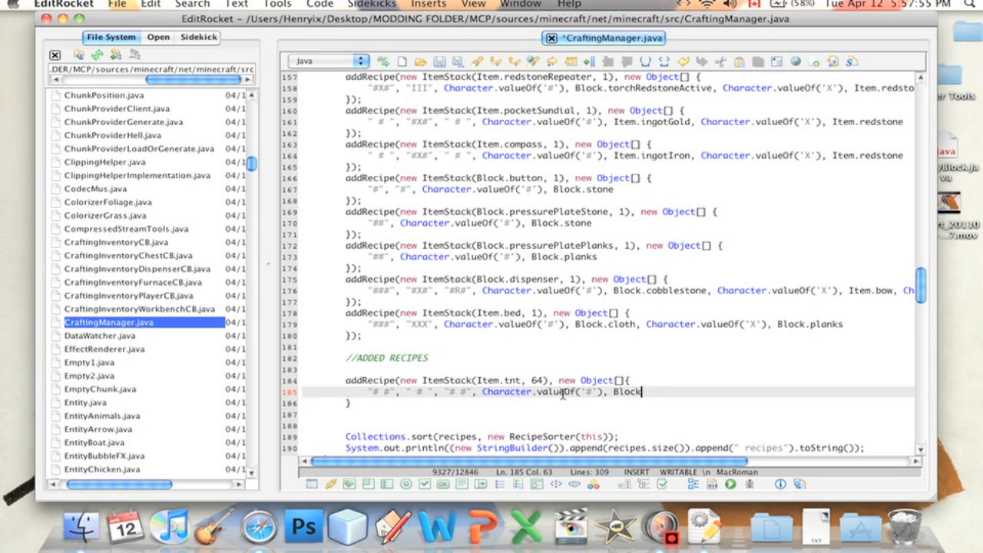
pyautogui.write('dirt')
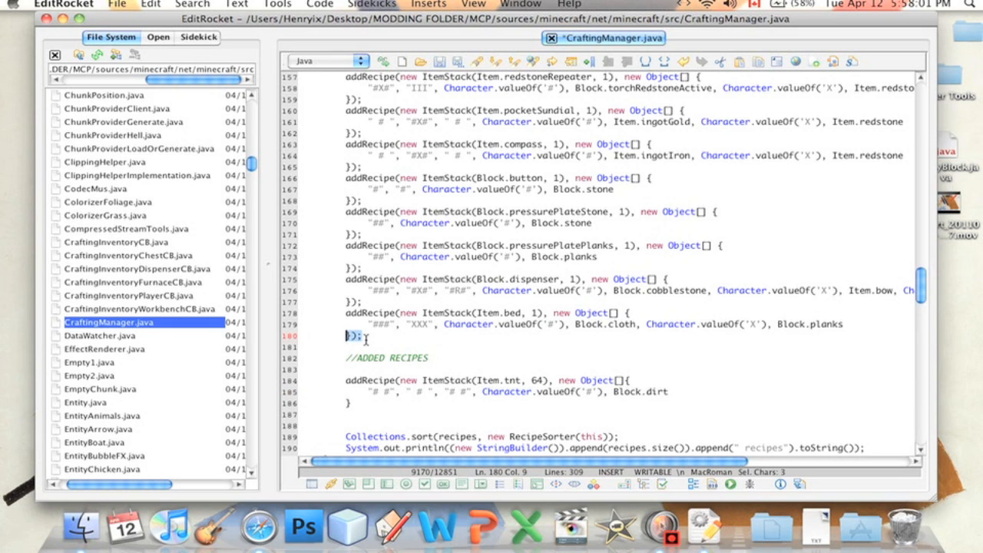
pyautogui.click(711, 391)
pyautogui.write(');')
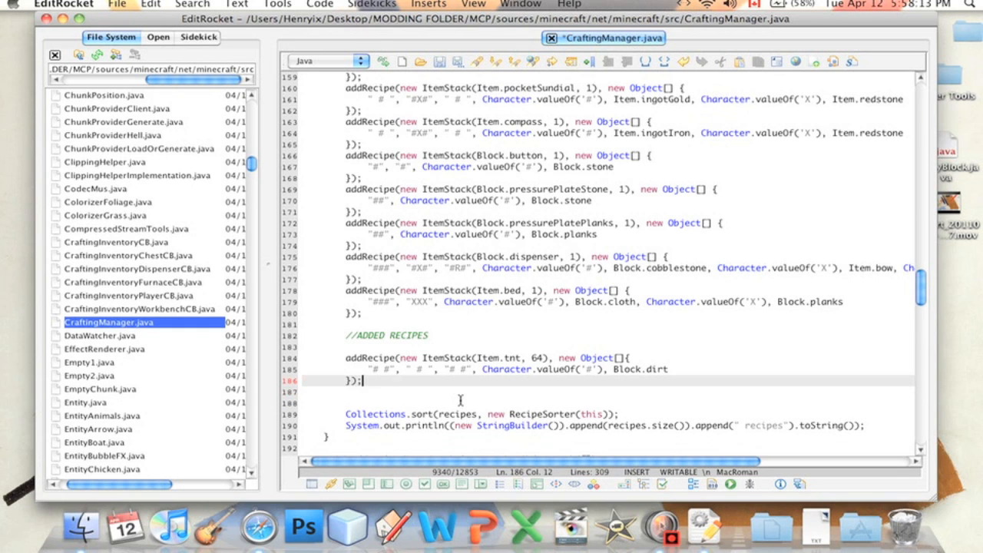
pyautogui.moveTo(643, 446)
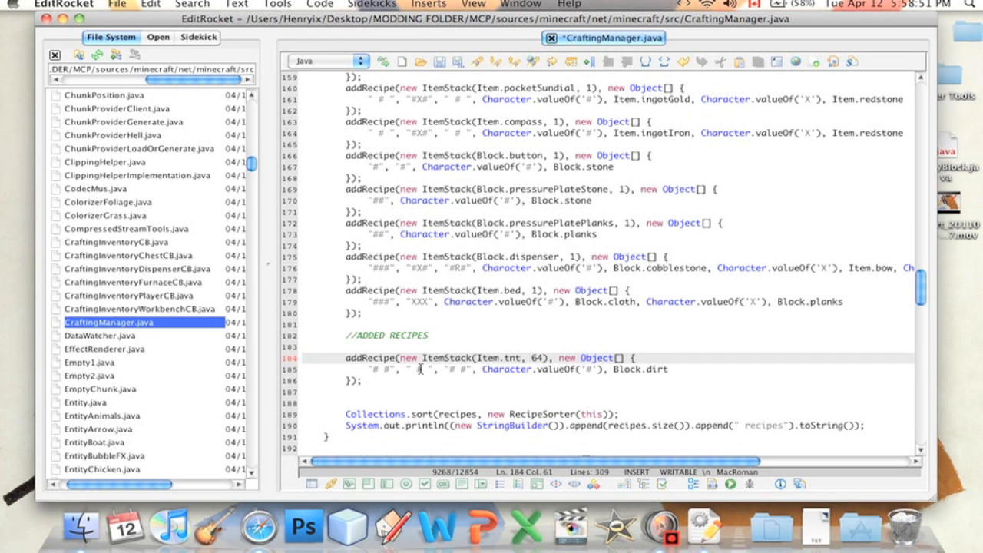
pyautogui.moveTo(514, 369)
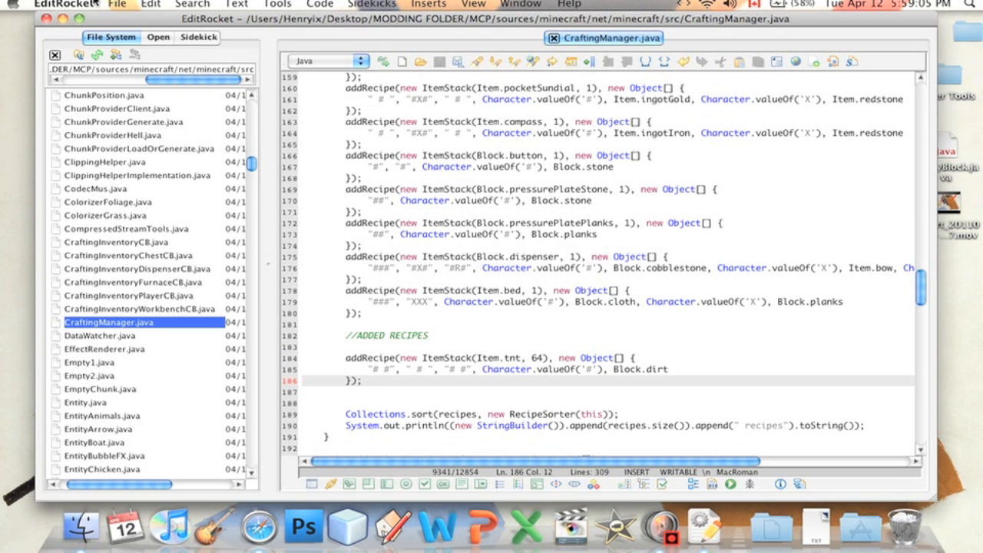
# Hide EditRocket from its application menu to reveal the desktop.
pyautogui.click(117, 5)
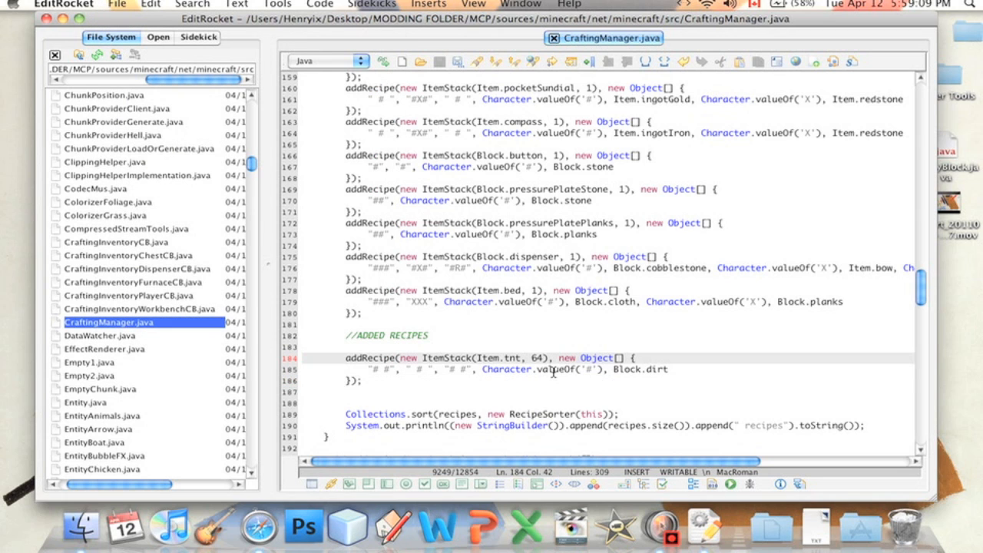
pyautogui.moveTo(724, 152)
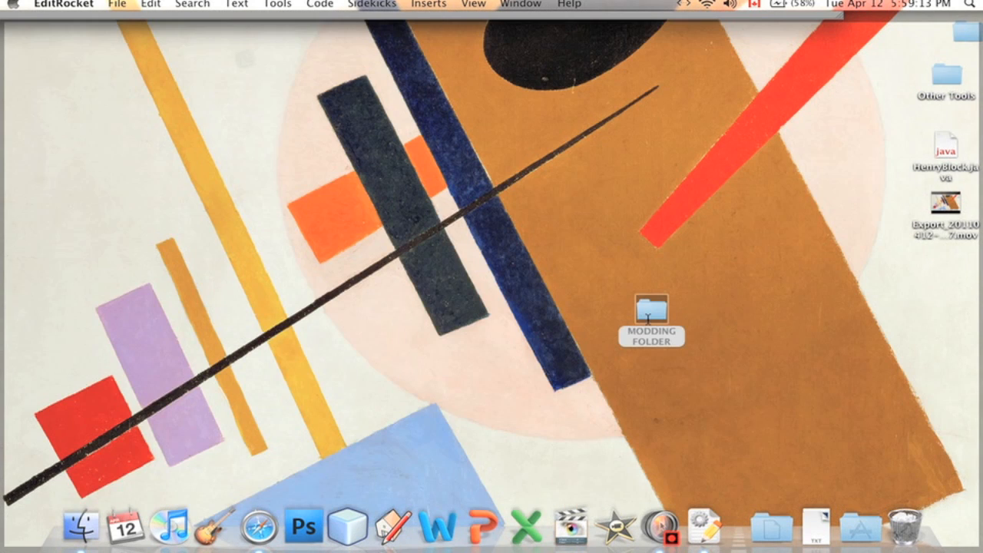
# Open MODDING FOLDER, then launch Terminal through a Spotlight search for 'terminal'.
pyautogui.doubleClick(650, 314)
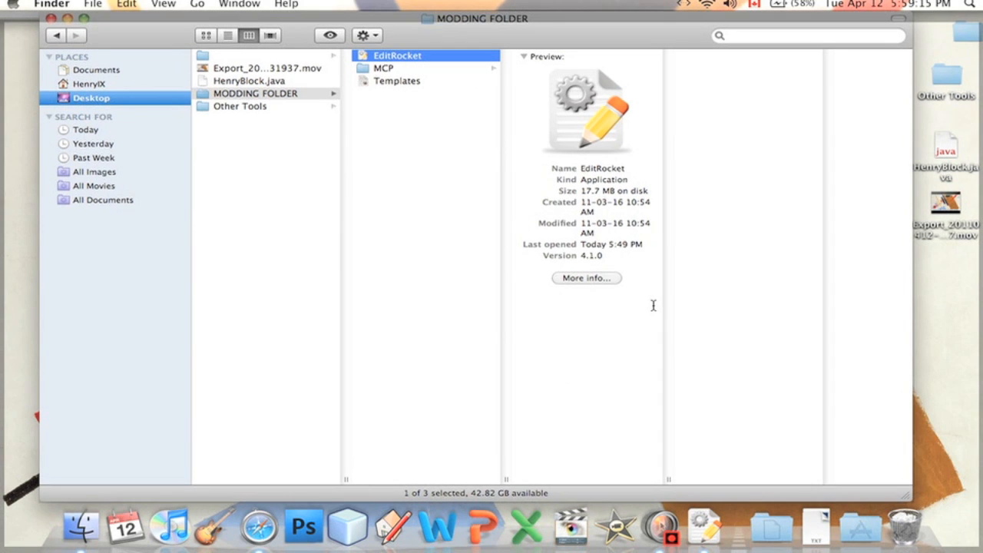
pyautogui.click(382, 67)
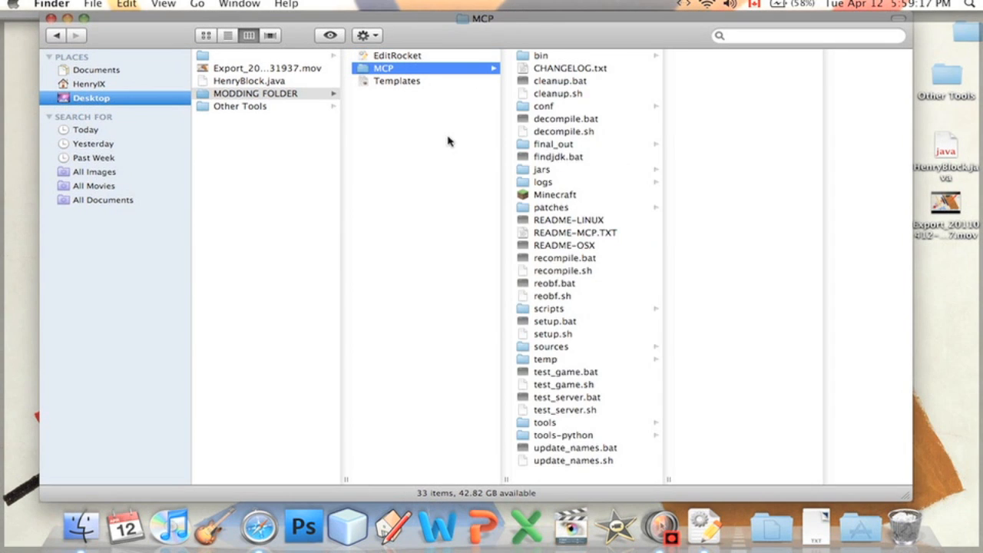
pyautogui.moveTo(615, 256)
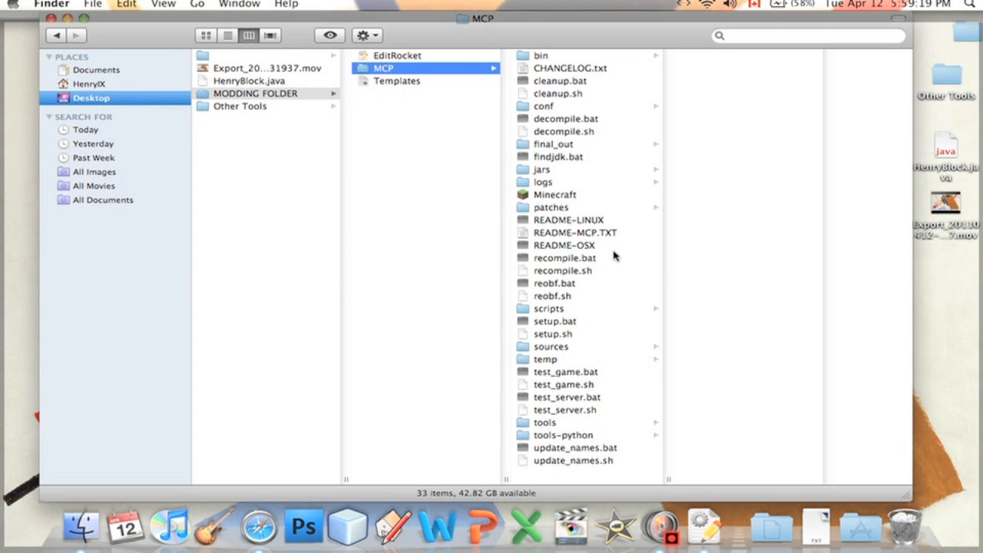
pyautogui.write('terminal')
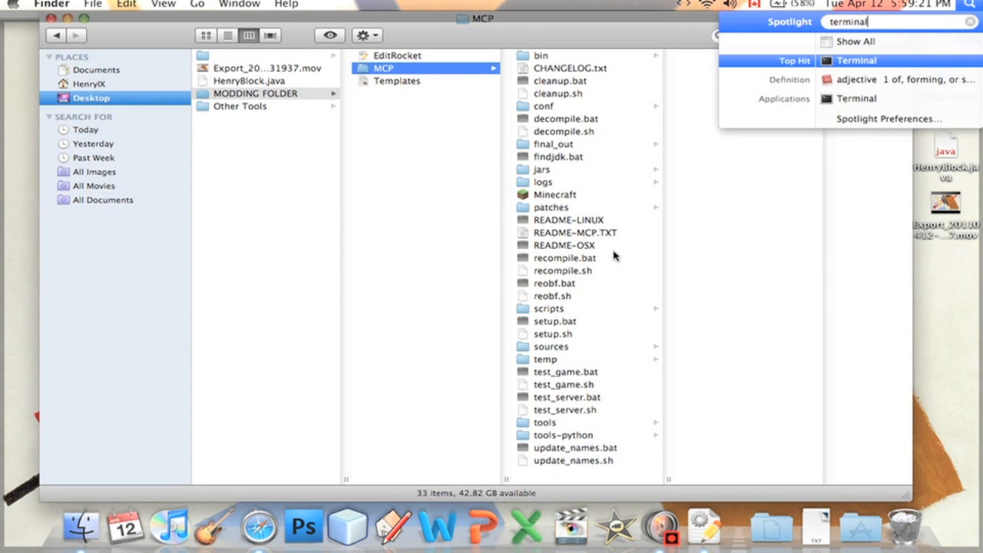
pyautogui.click(857, 60)
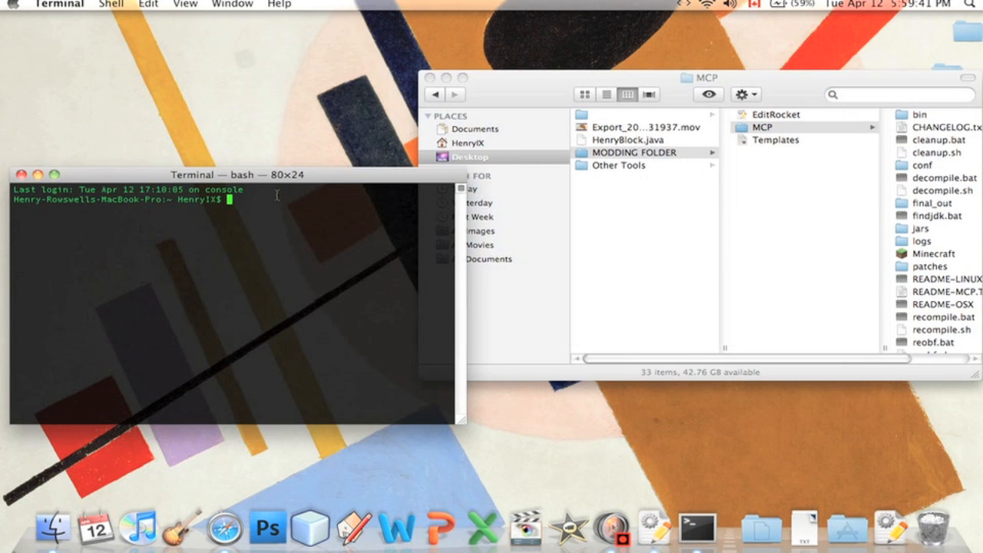
# Change Terminal's directory to MODDING FOLDER/MCP on the Desktop with cd.
pyautogui.write('cd')
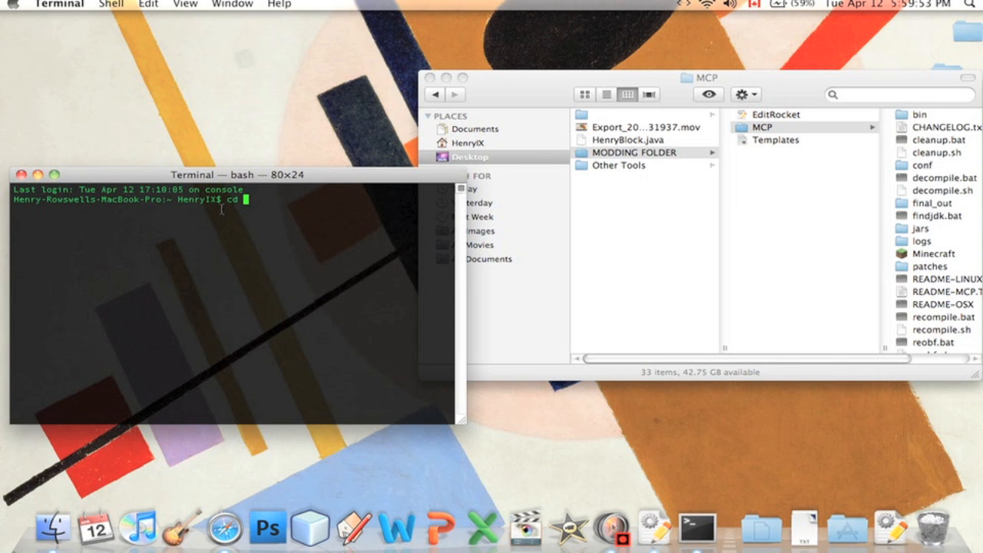
pyautogui.moveTo(263, 237)
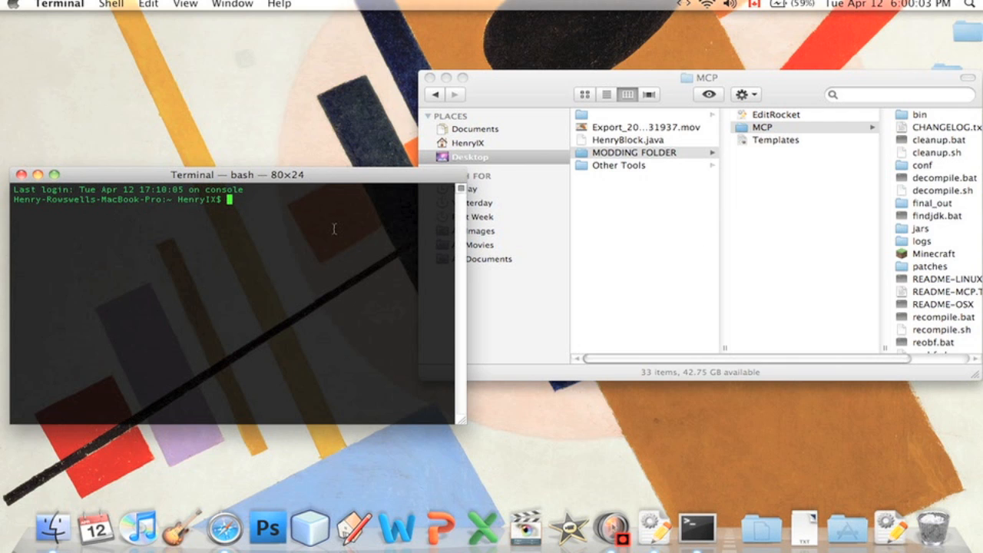
pyautogui.write('cd')
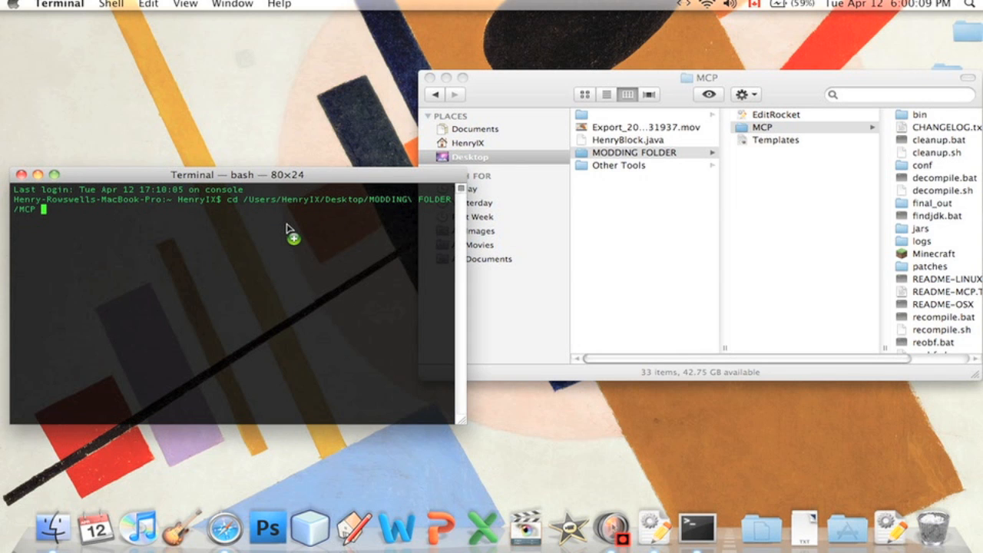
pyautogui.press('Return')
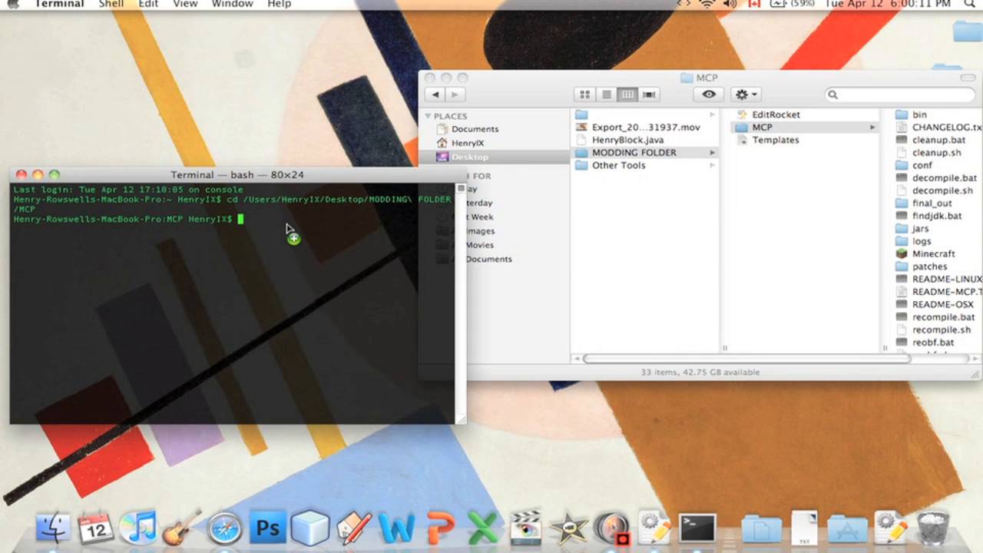
pyautogui.moveTo(344, 227)
pyautogui.write('bash')
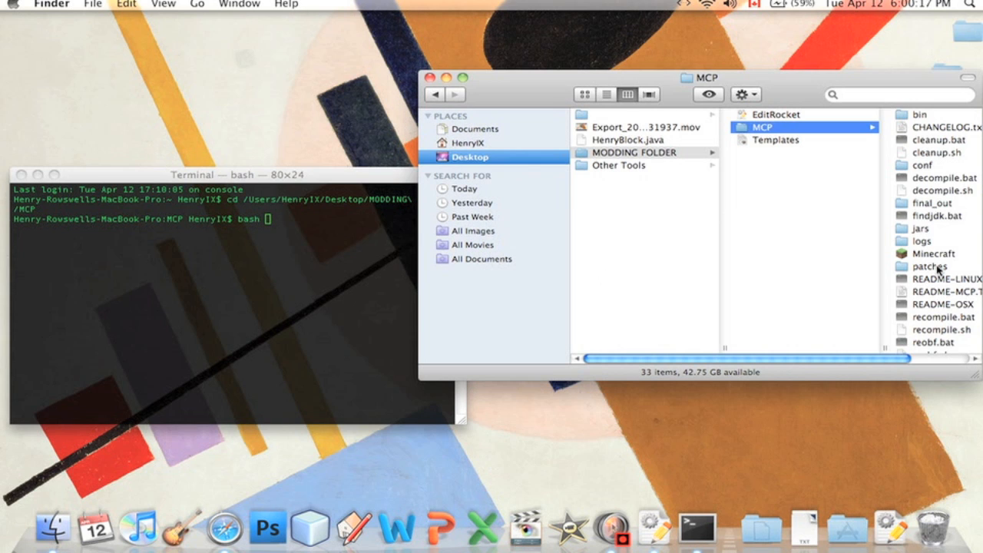
# Run MCP's recompile.sh in Terminal, which reports a 'cannot find symbol tnt' error.
pyautogui.click(703, 330)
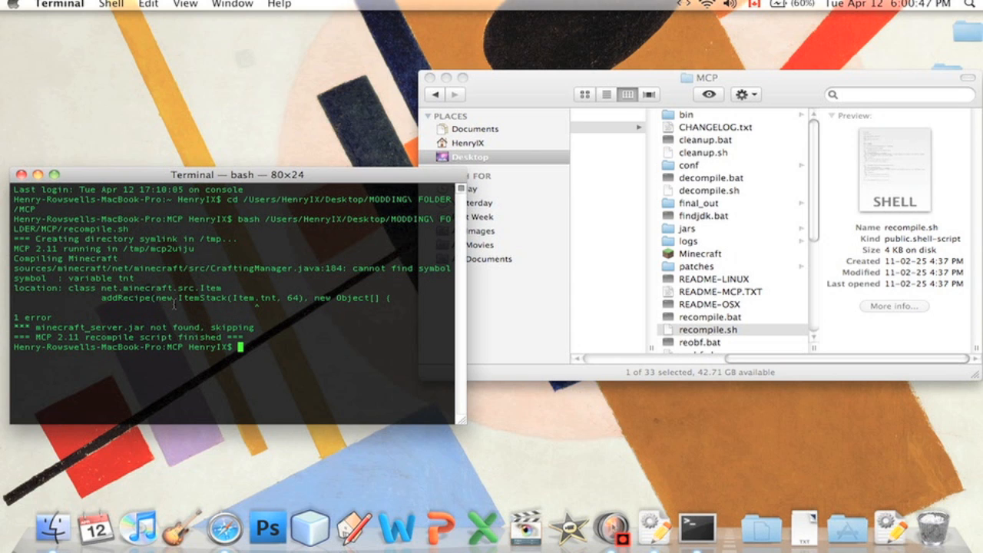
pyautogui.moveTo(312, 347)
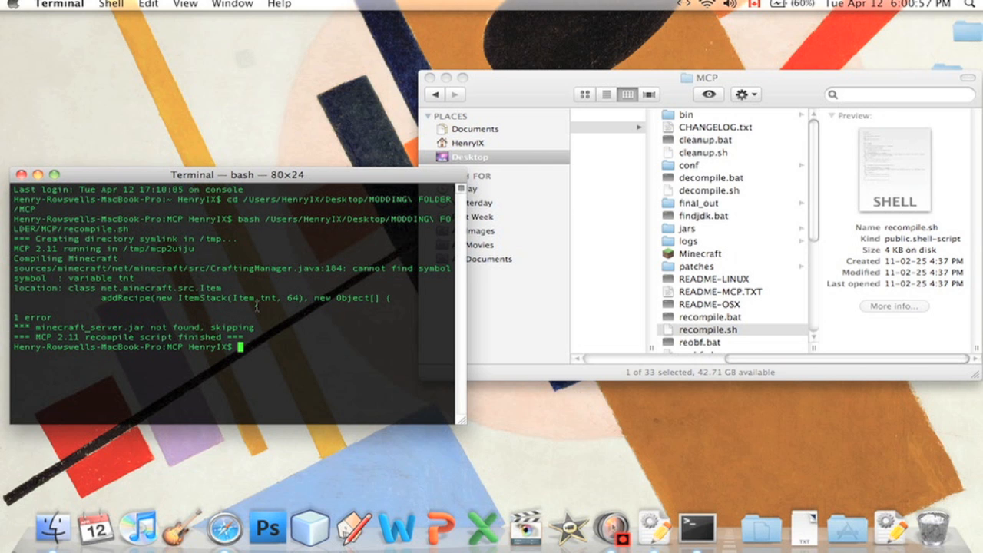
pyautogui.moveTo(293, 328)
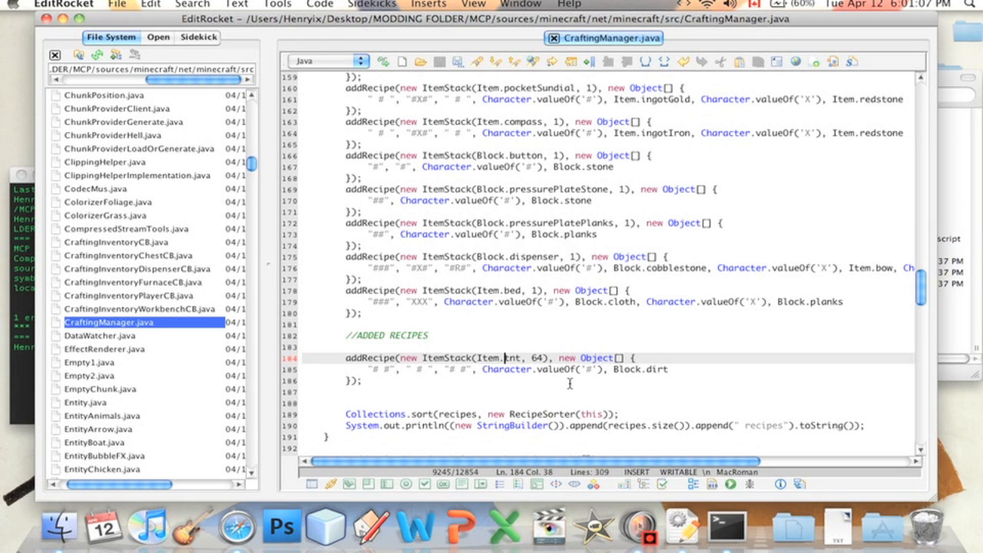
pyautogui.moveTo(19, 321)
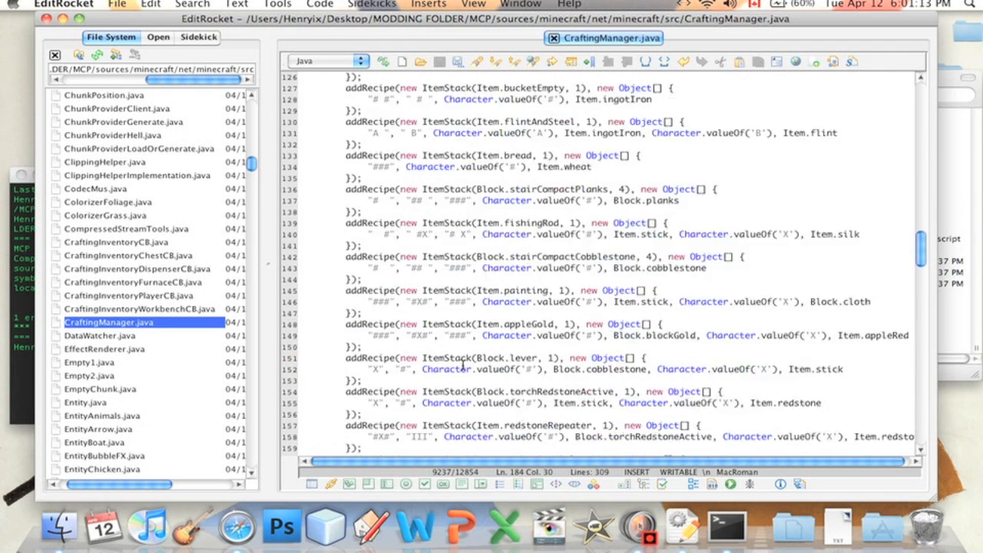
# Scroll CraftingManager.java to the failing TNT recipe at line 184.
pyautogui.scroll(-3)
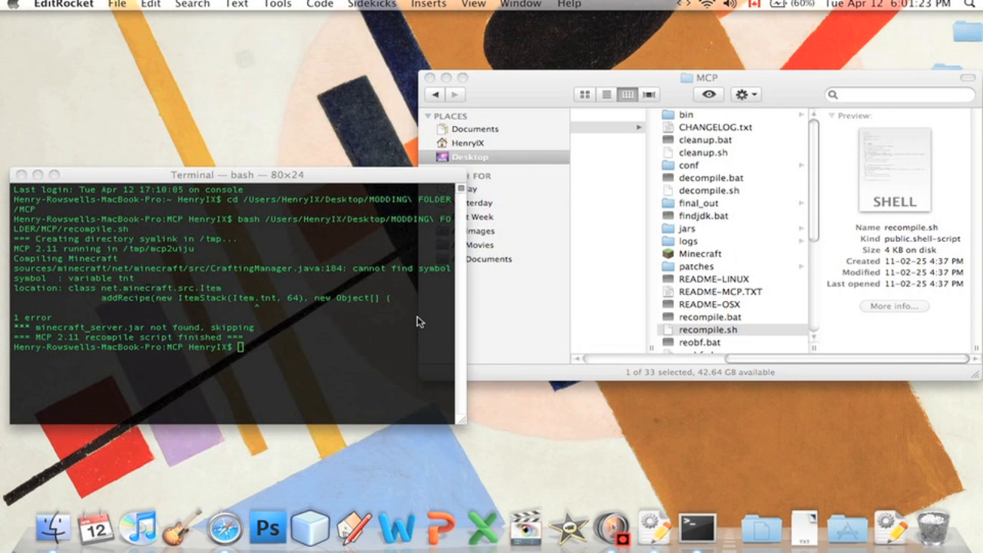
# Rerun recompile.sh in Terminal so it completes with no compile errors.
pyautogui.click(231, 307)
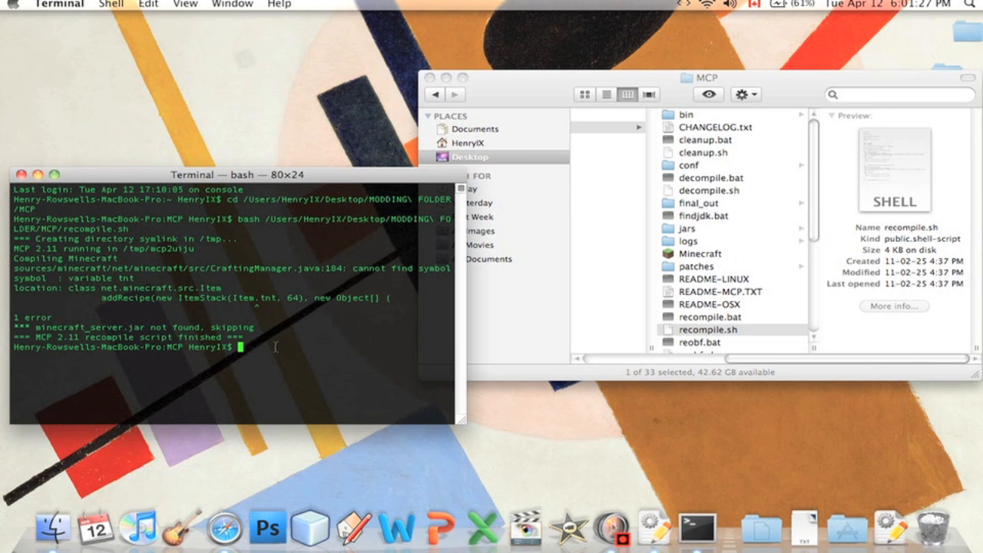
pyautogui.click(465, 175)
pyautogui.write('bash /Users/HenryIX/Desktop/MODDING\\ FOLDER/MCP/recompile.sh')
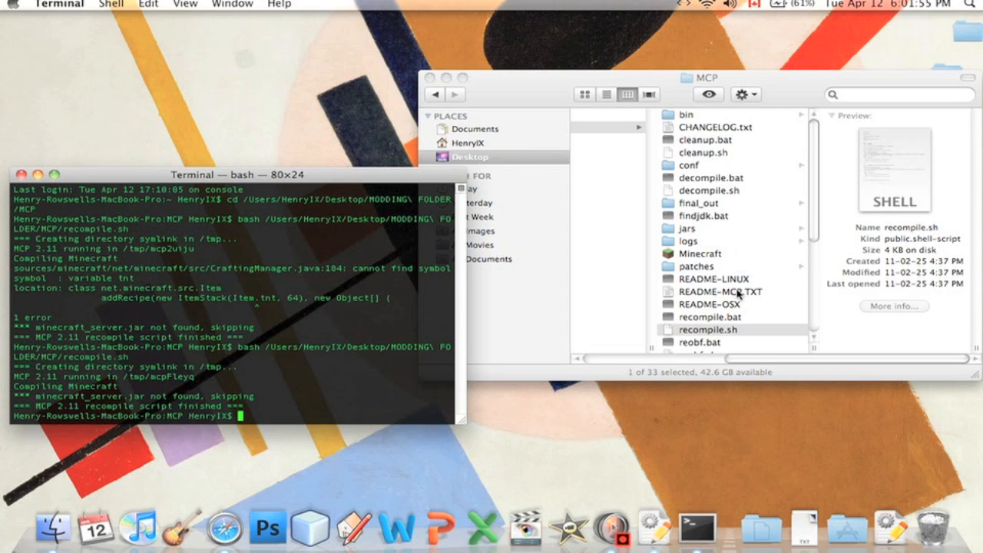
pyautogui.click(709, 329)
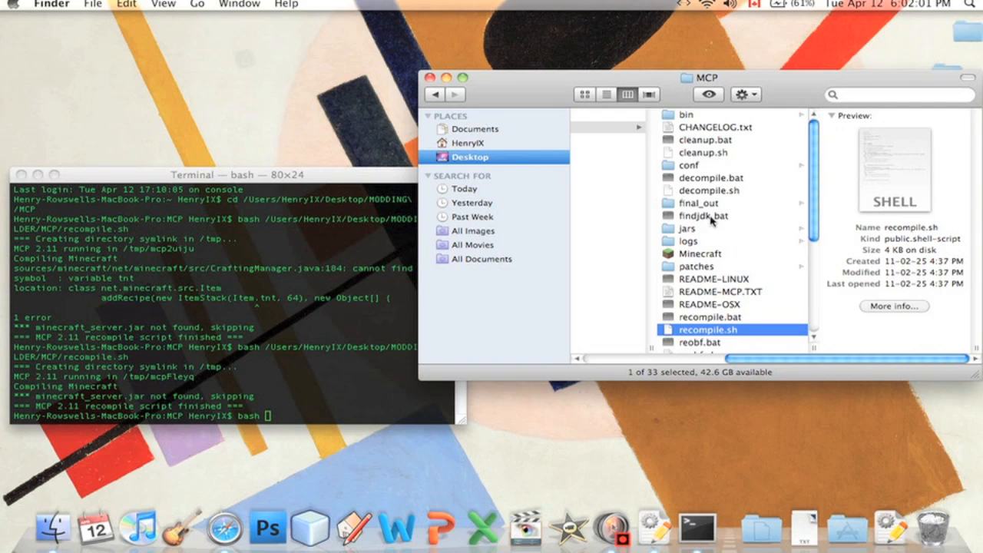
pyautogui.moveTo(795, 233)
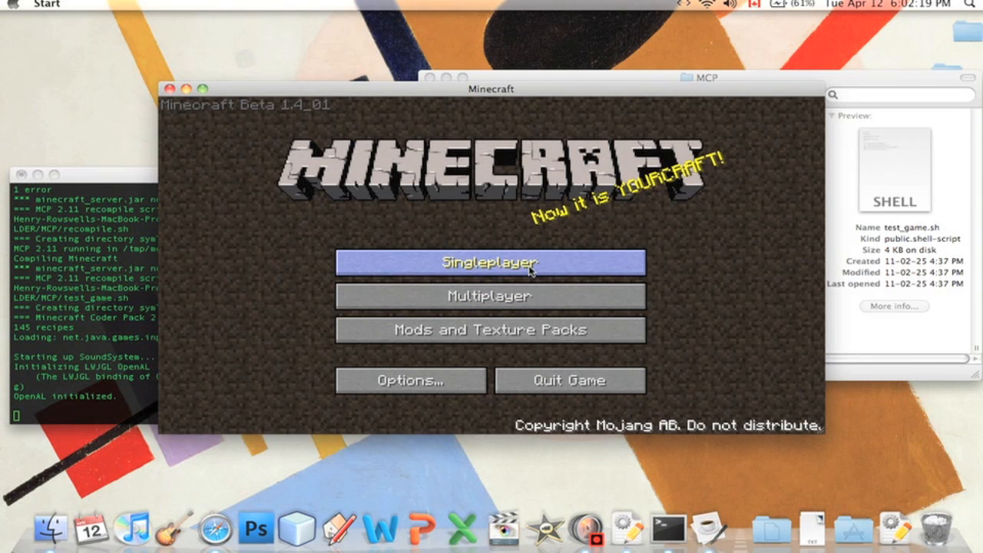
# Start a Singleplayer game and load a world with dirt in the inventory.
pyautogui.click(490, 263)
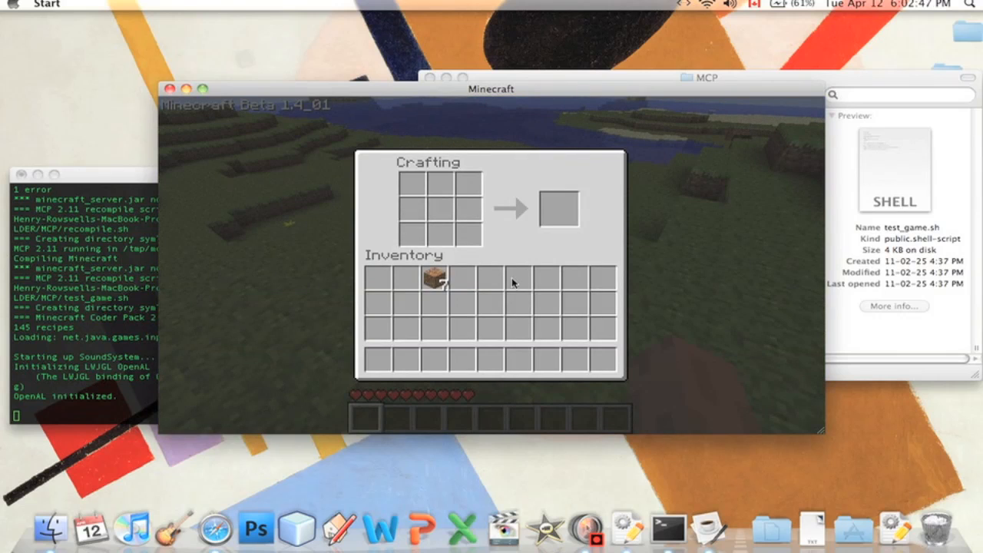
# Craft TNT from an X of dirt and collect the TNT into the hotbar.
pyautogui.moveTo(438, 276); pyautogui.dragTo(414, 187)
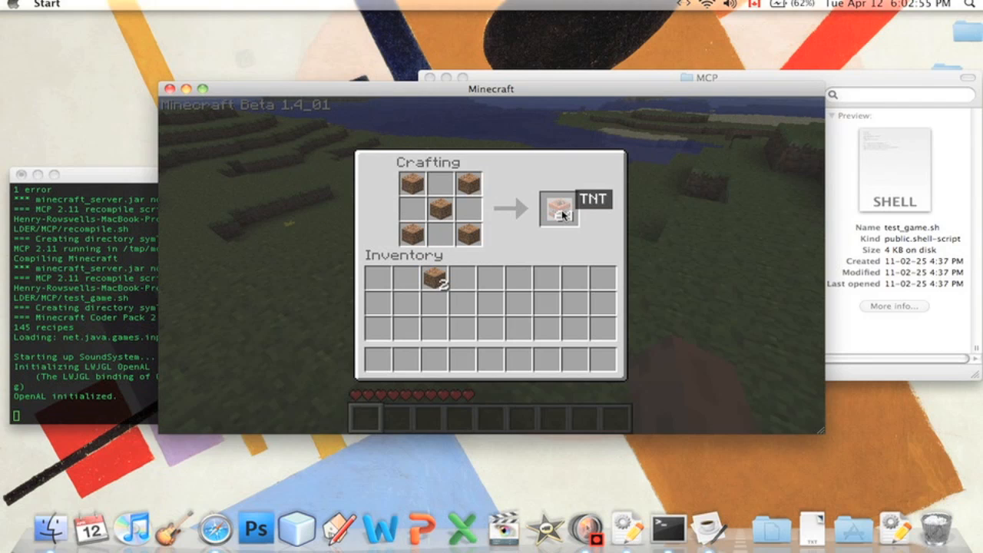
pyautogui.click(559, 208)
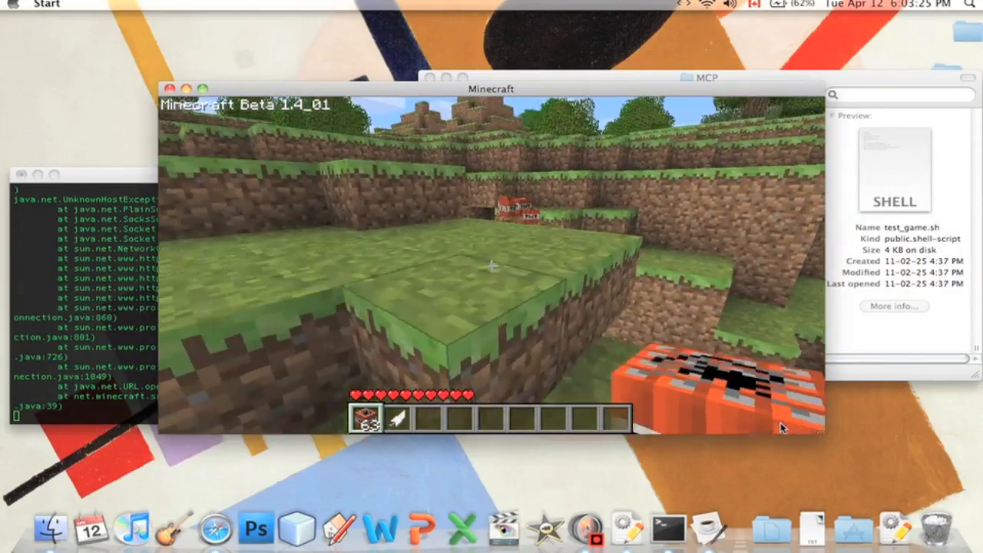
# Craft the remaining dirt into TNT, filling several hotbar stacks of 64.
pyautogui.press('e')
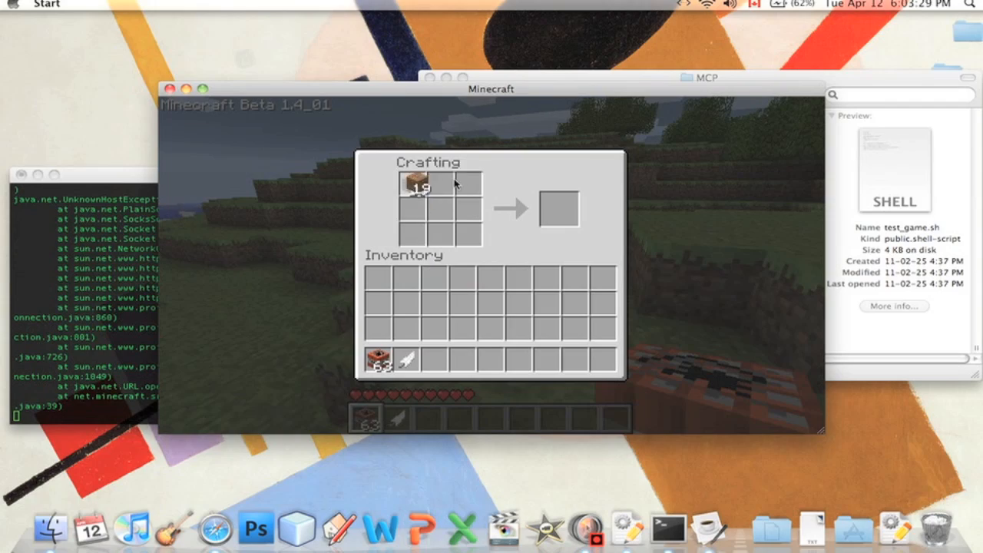
pyautogui.press('escape')
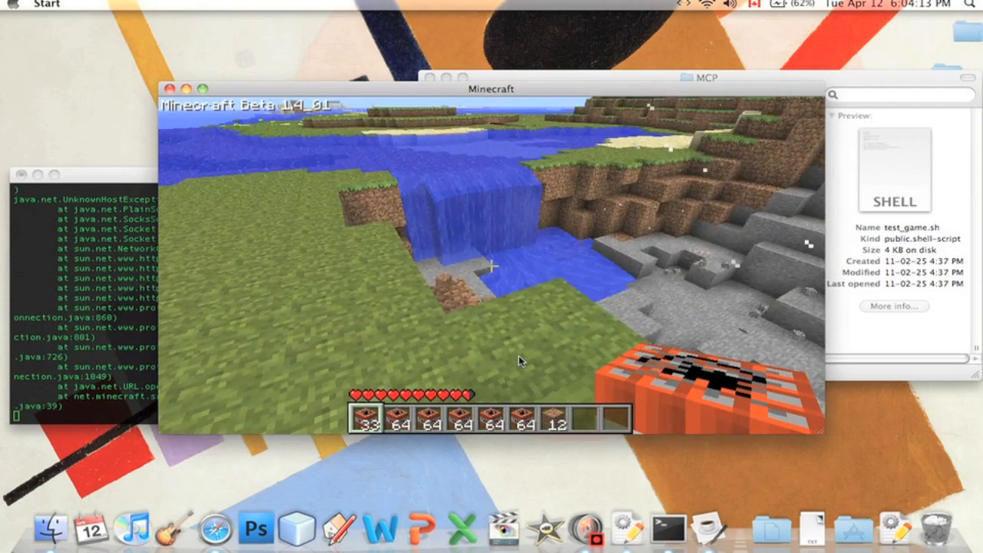